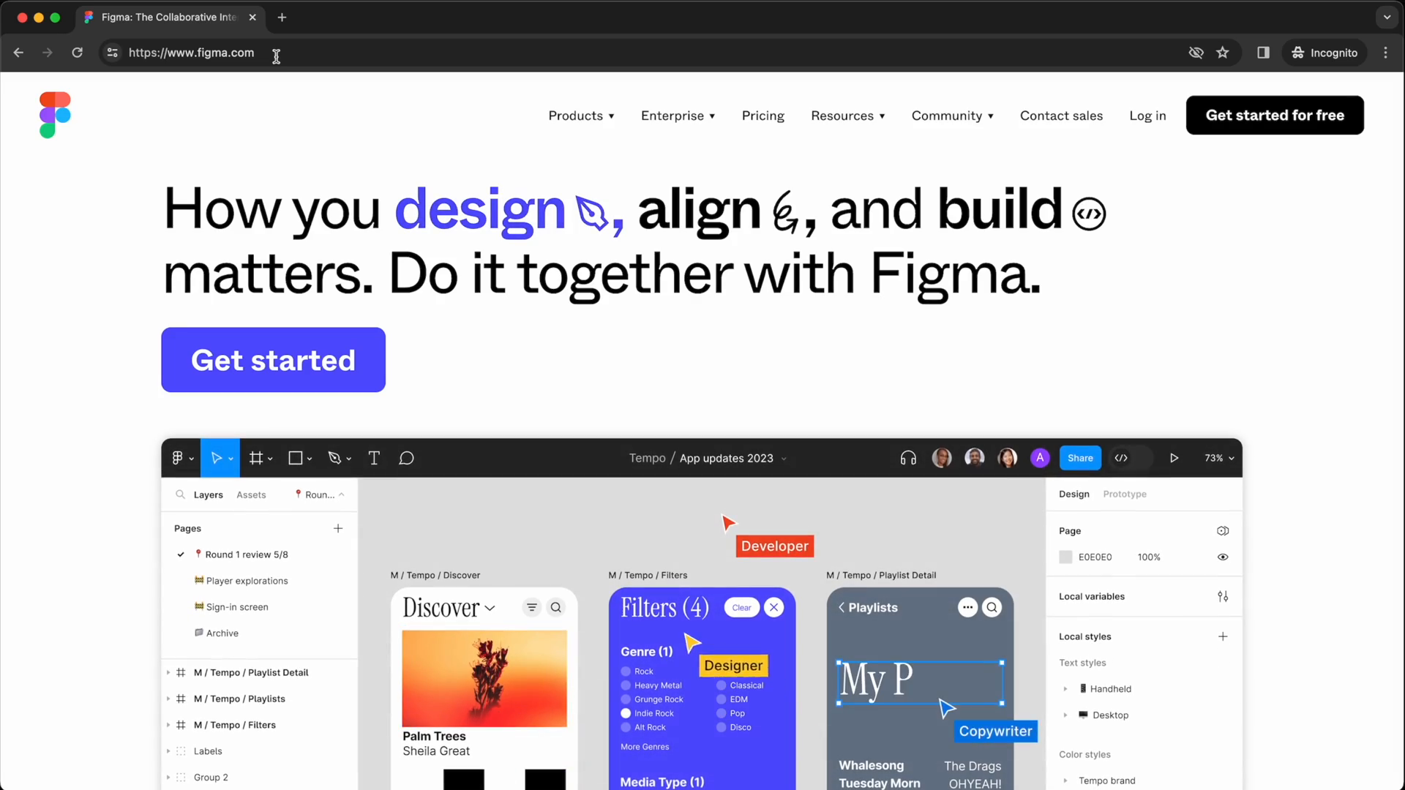
- Scroll the figma.com homepage past the hero and Design showcase to Dev Mode
scroll("down", 3)
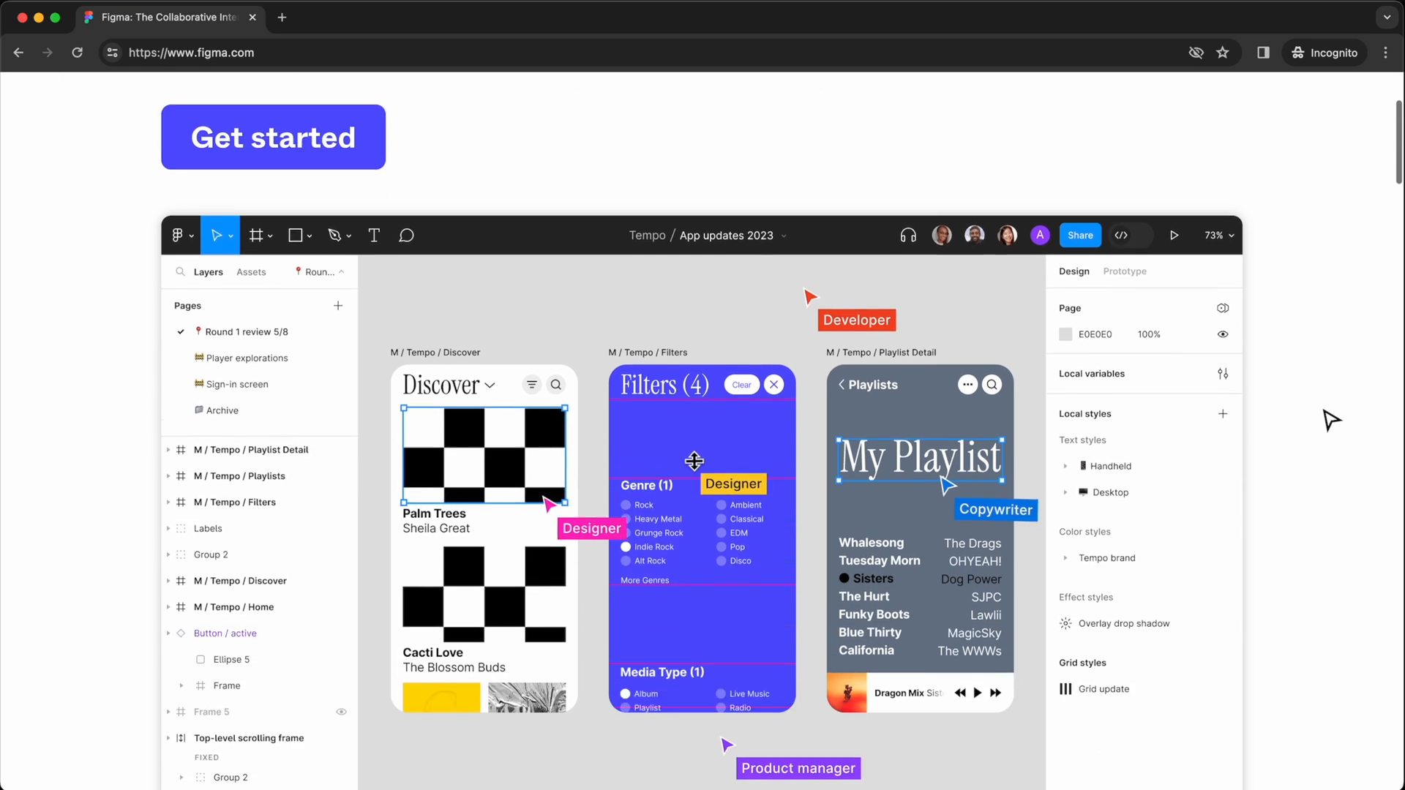
scroll("down", 3)
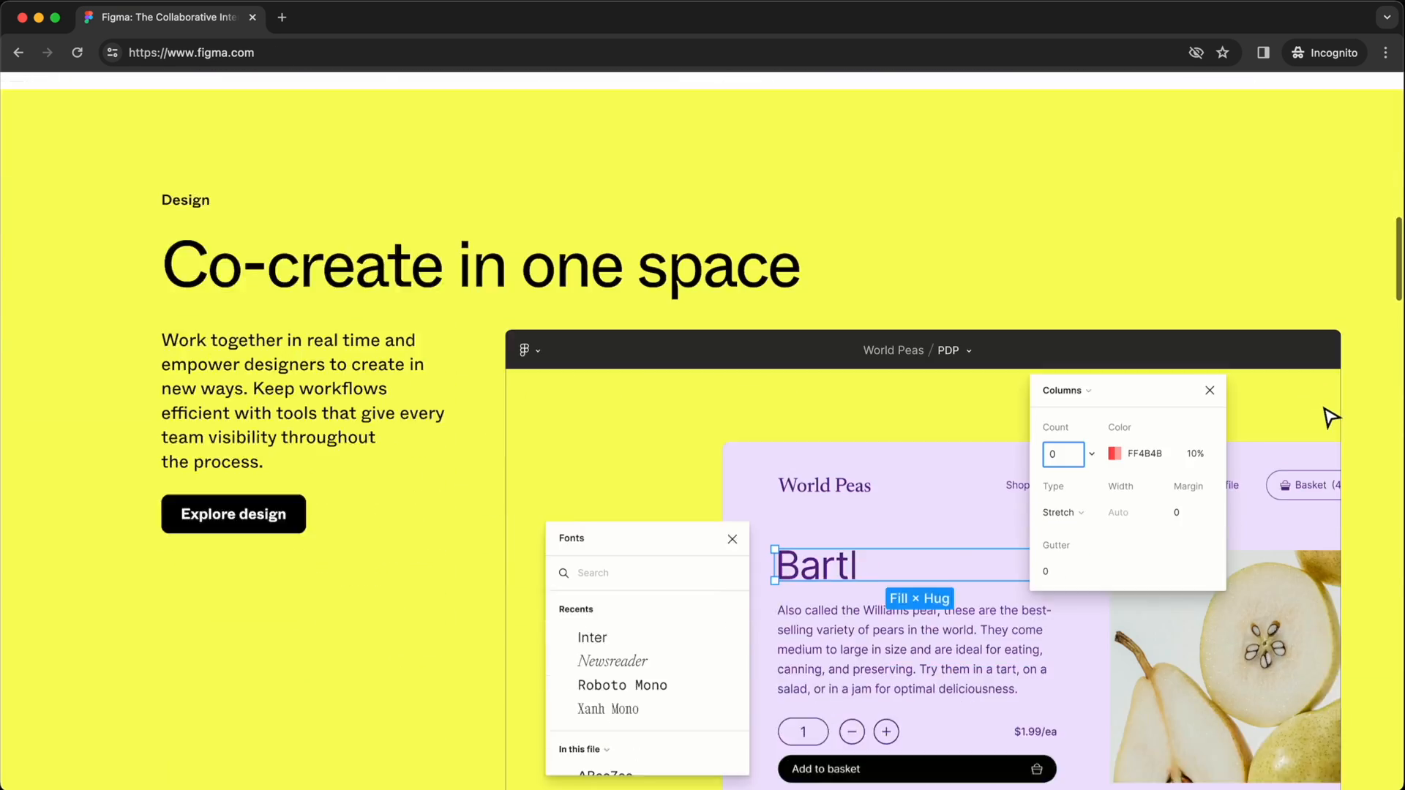
scroll("down", 3)
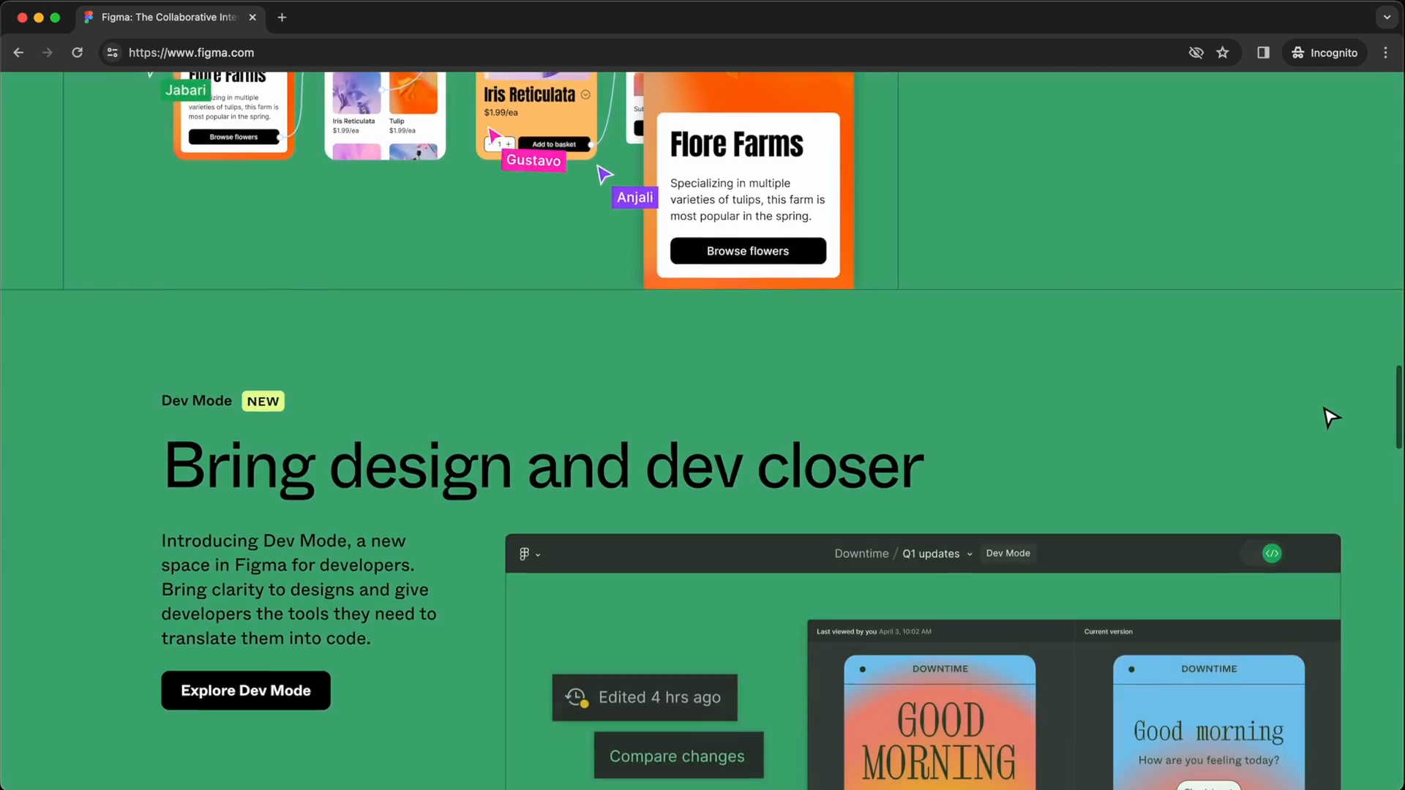
scroll("down", 3)
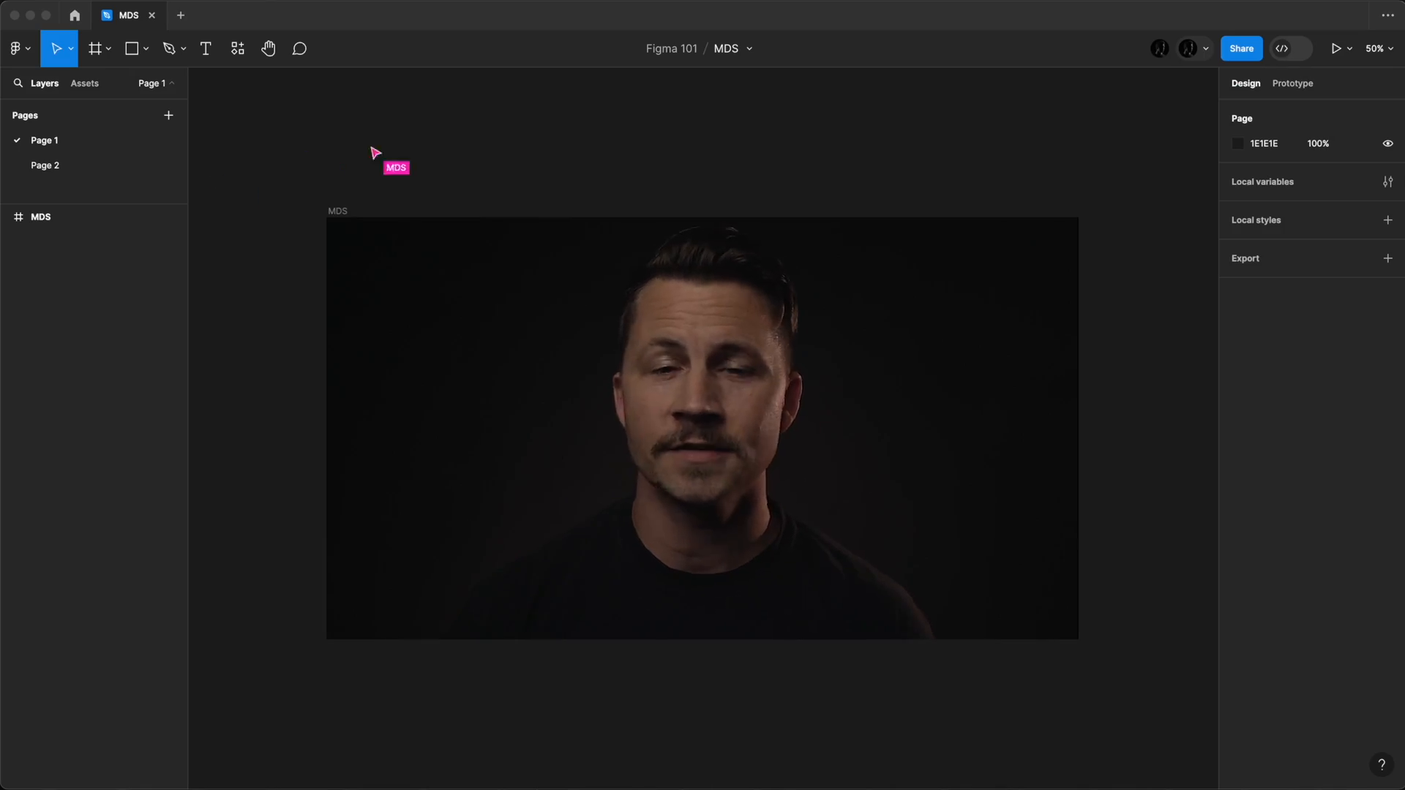
left_click_drag(328, 141, 372, 185)
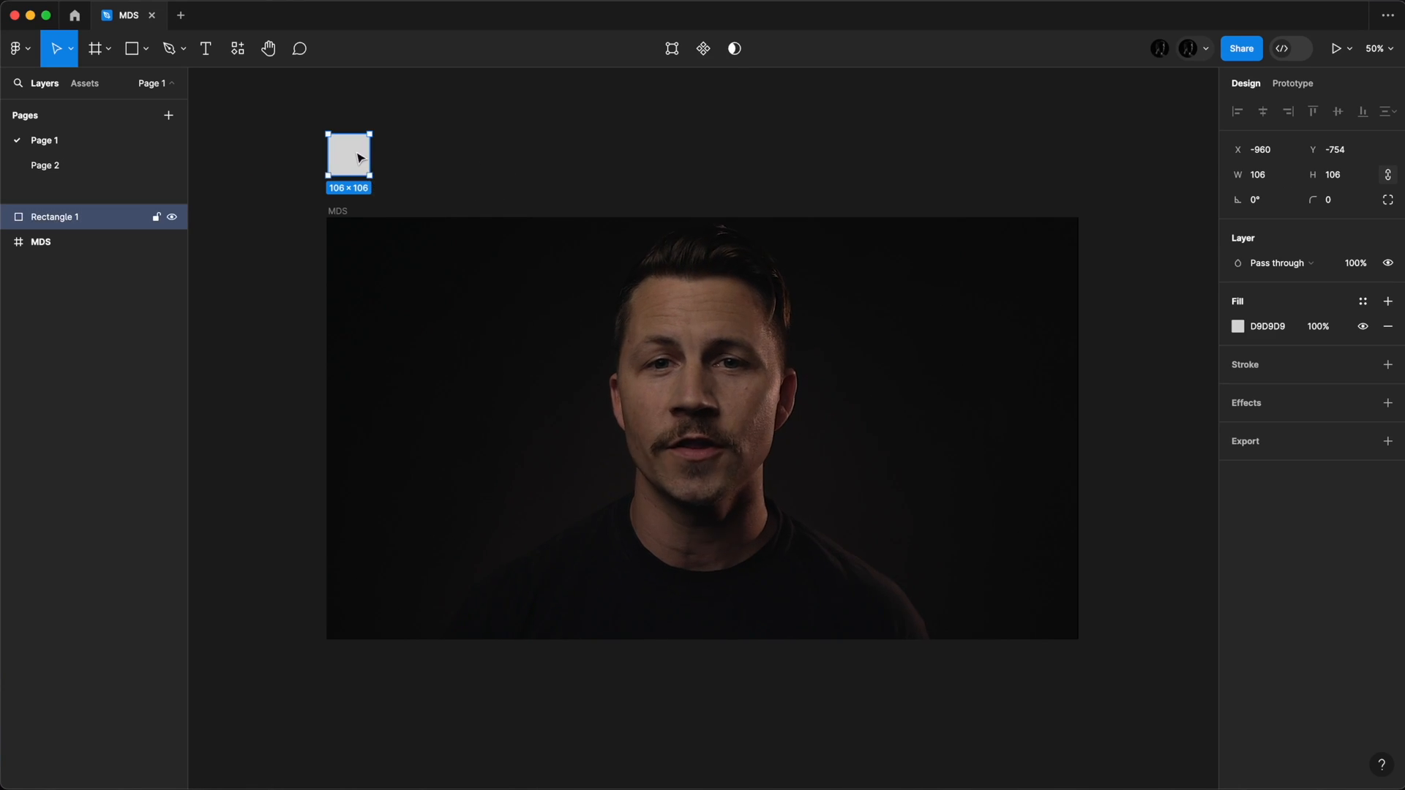
left_click(1241, 48)
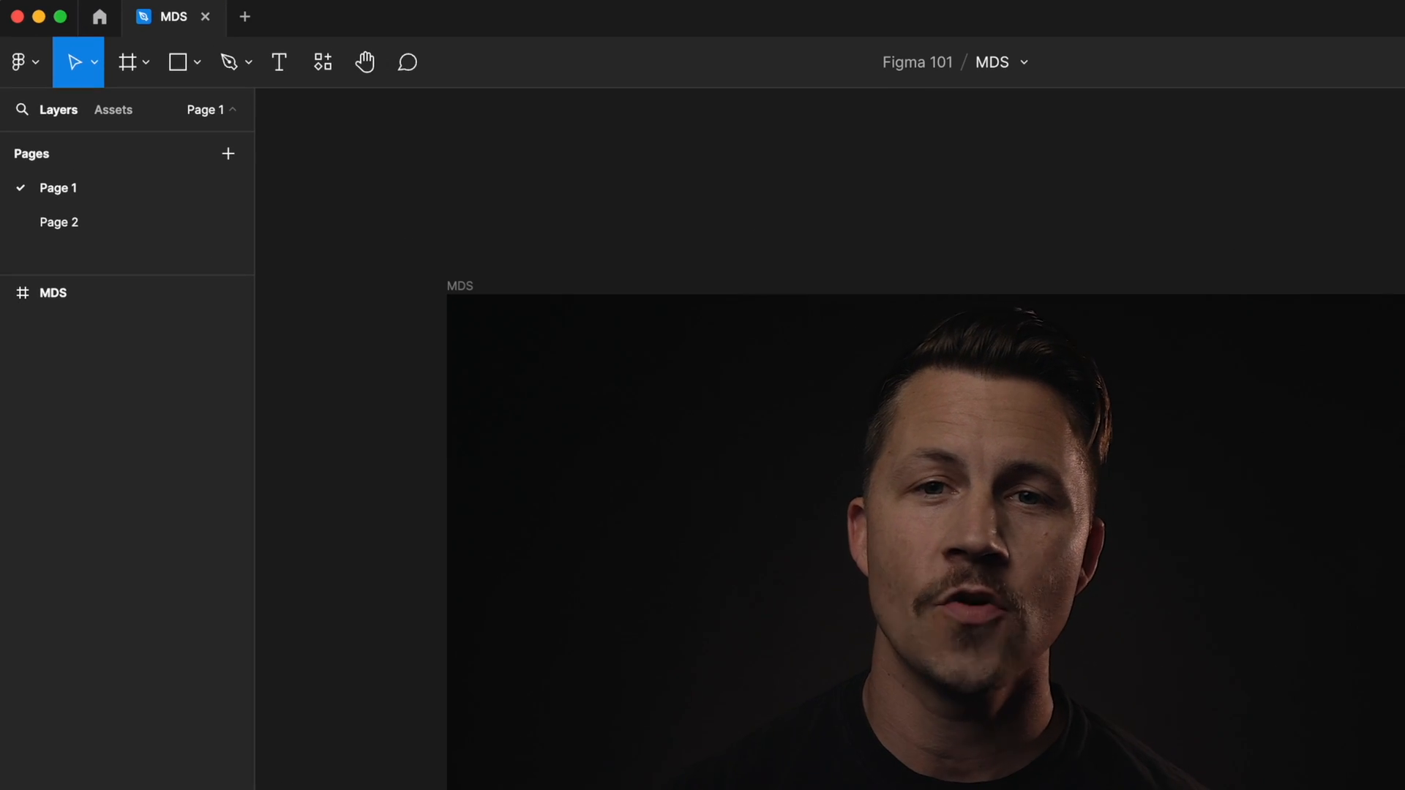
left_click(89, 61)
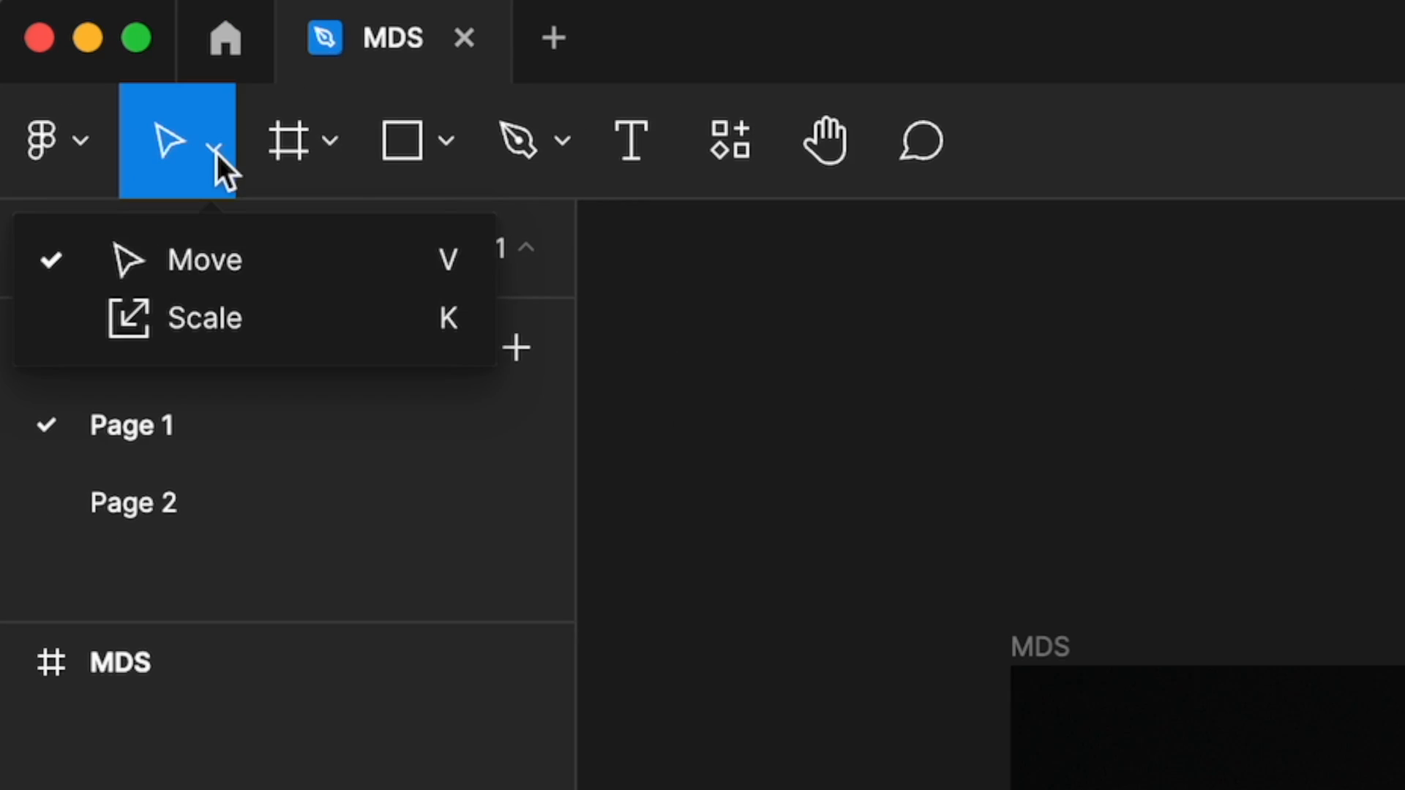
left_click(450, 140)
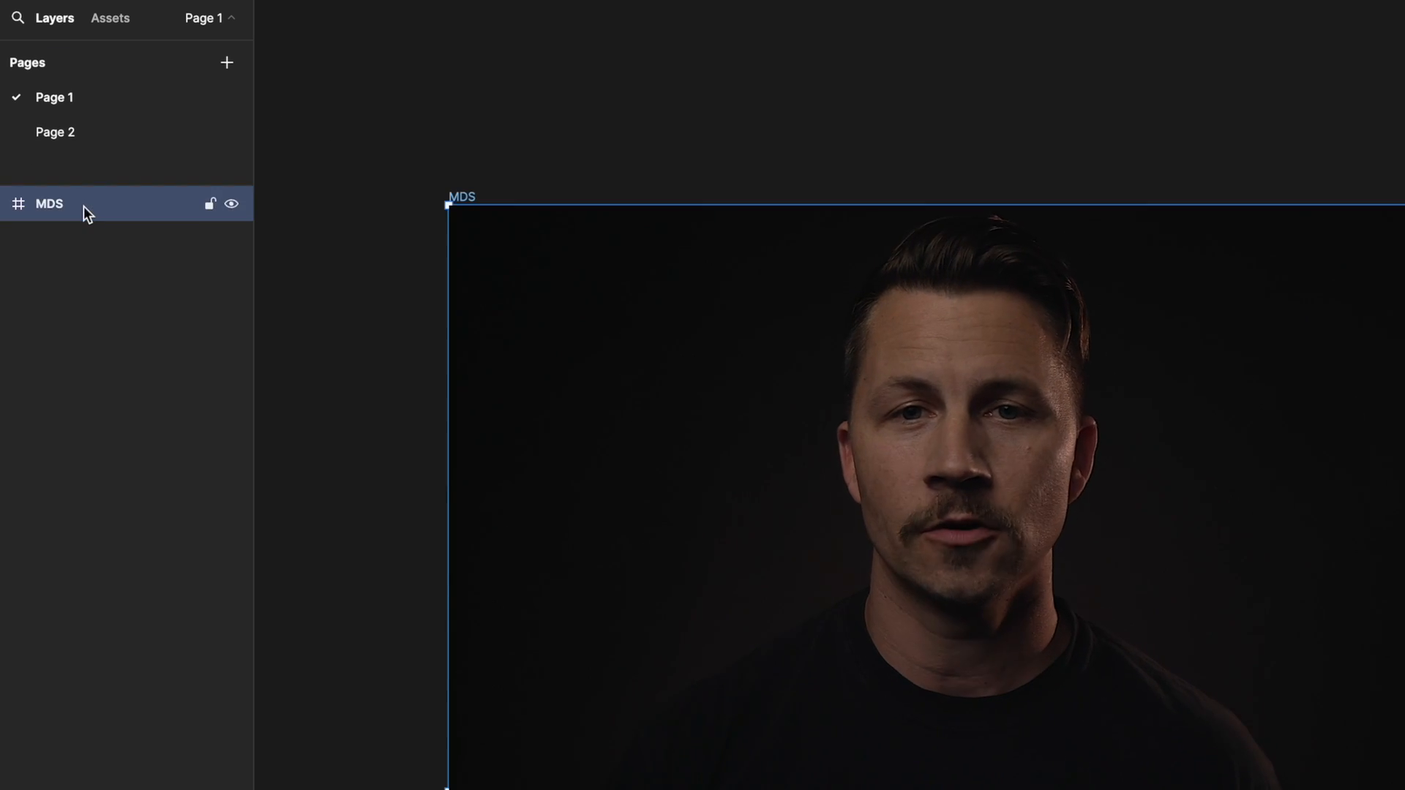
mouse_move(103, 178)
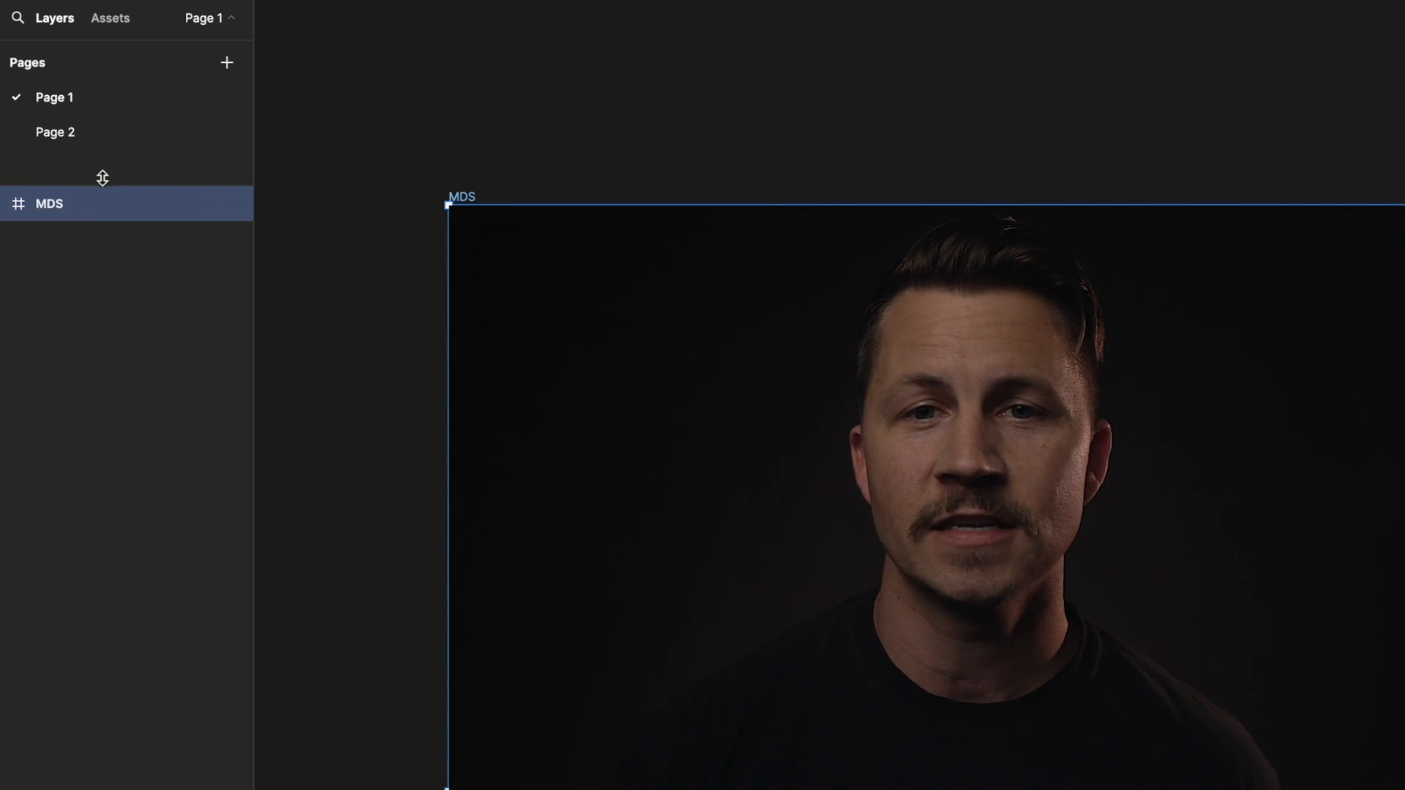
left_click(110, 18)
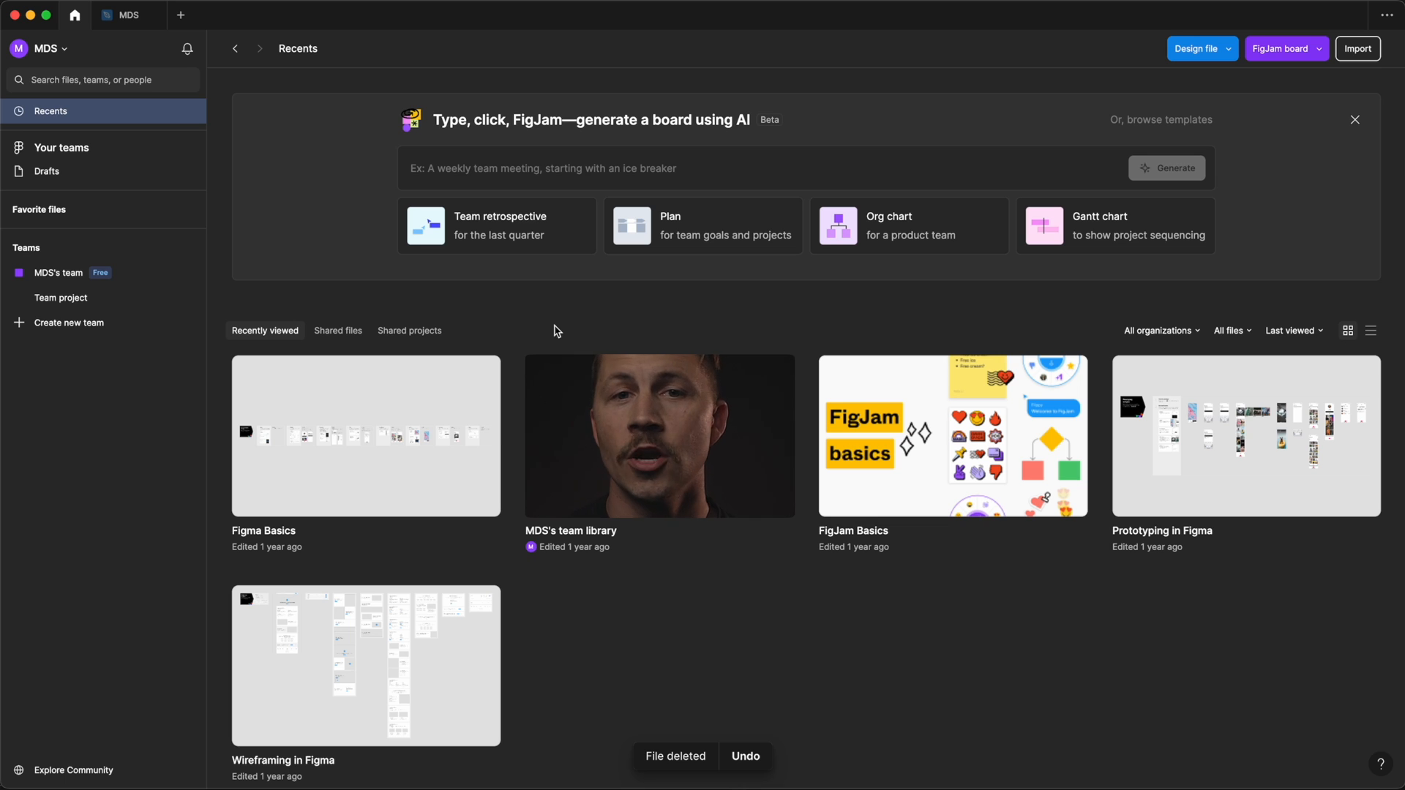
mouse_move(296, 279)
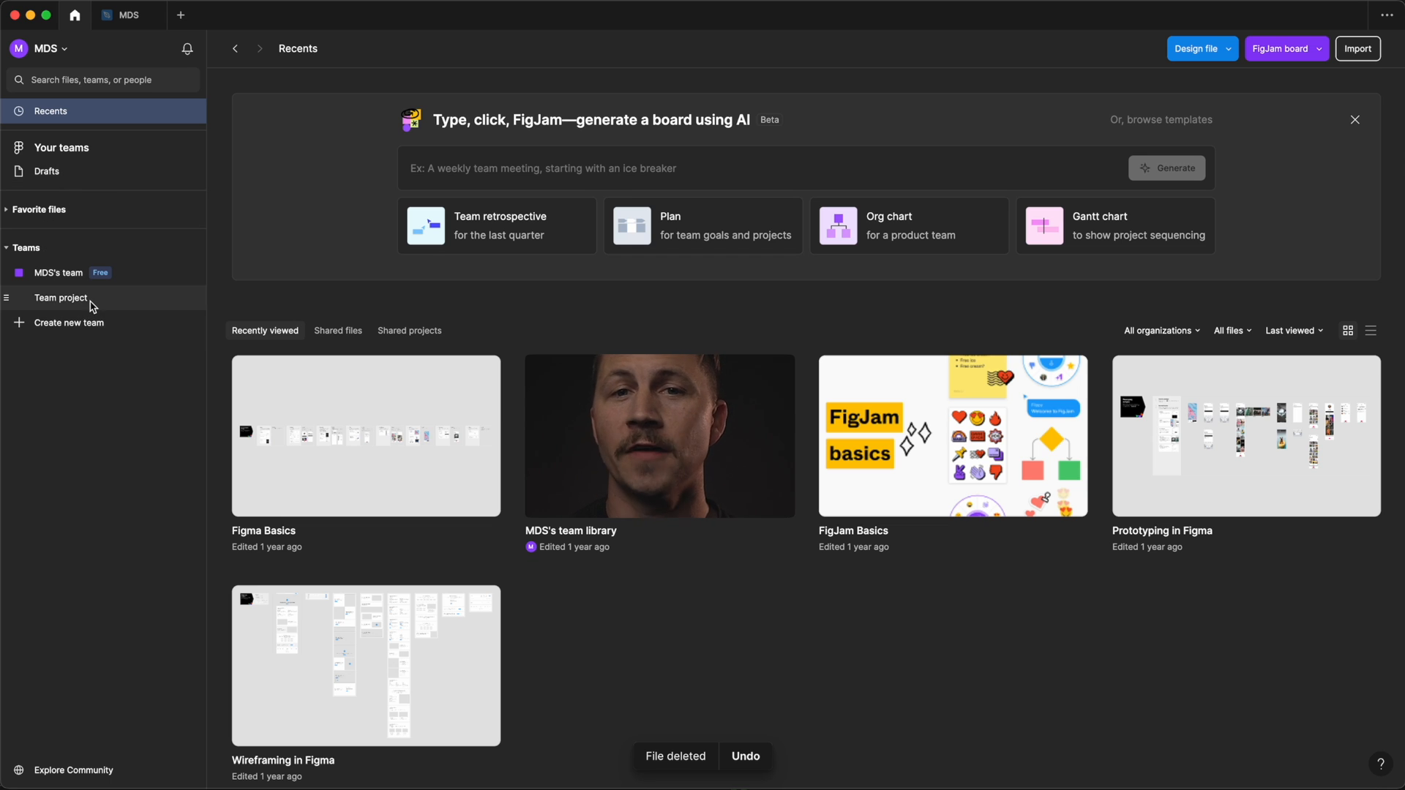
- Visit the Team project and Recents, then show the four Drafts files
left_click(61, 298)
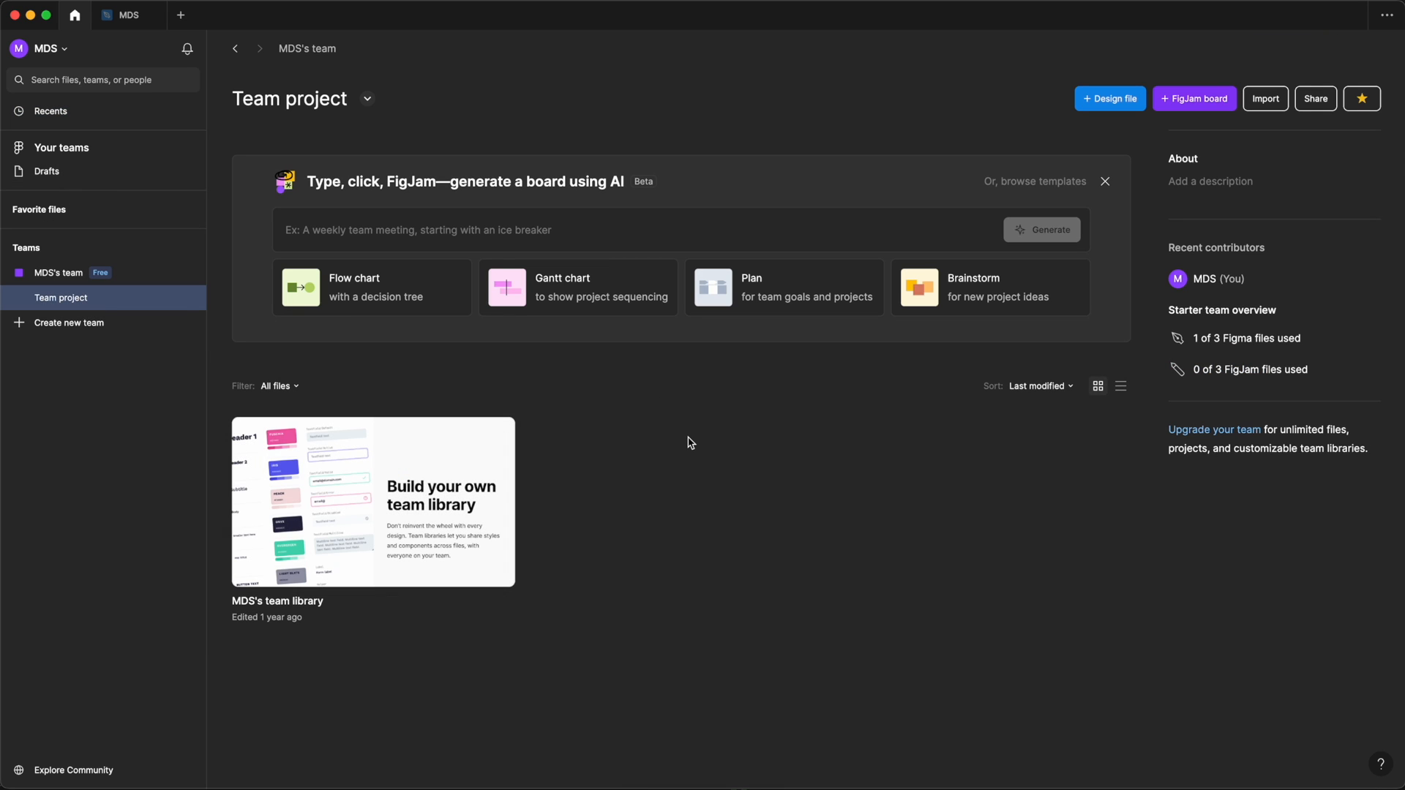
mouse_move(182, 300)
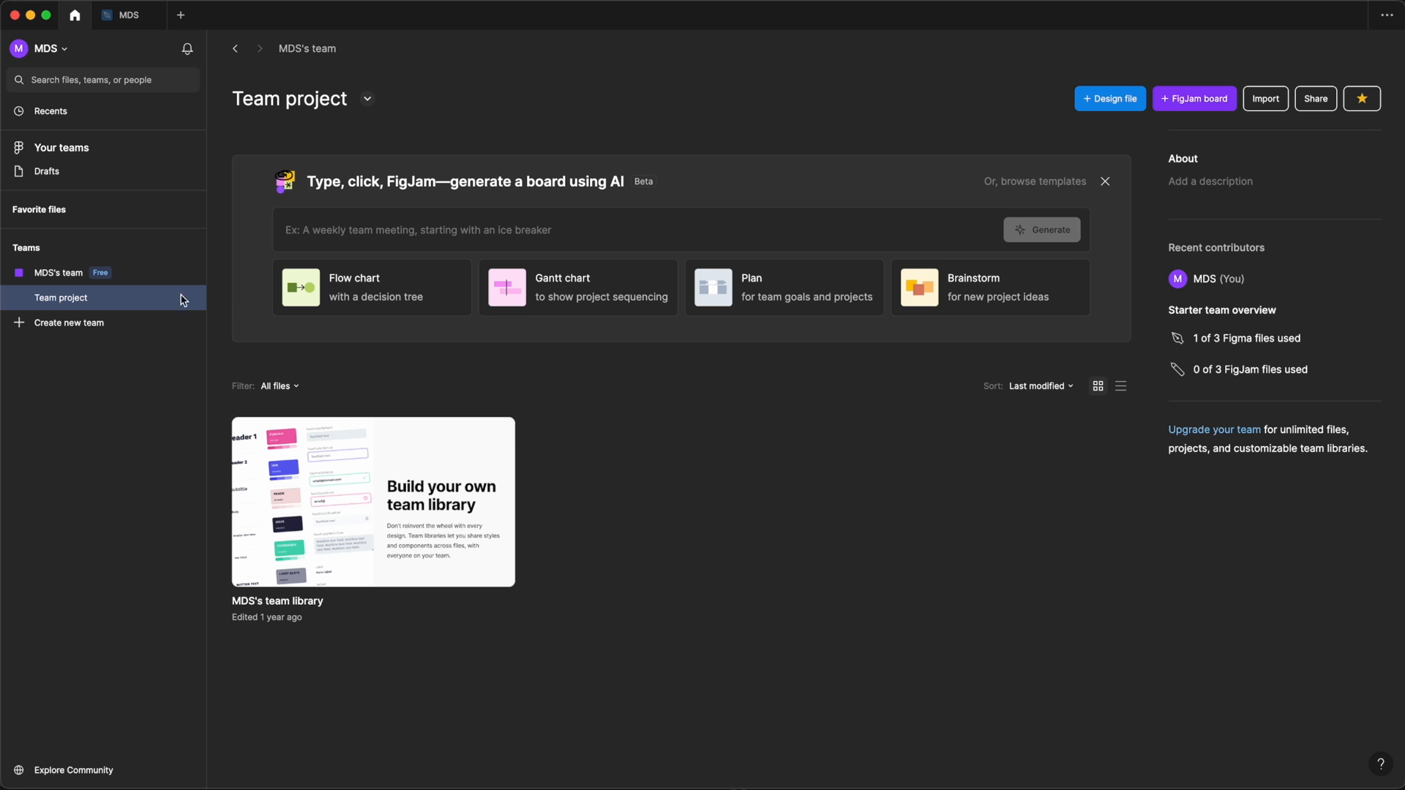
mouse_move(89, 111)
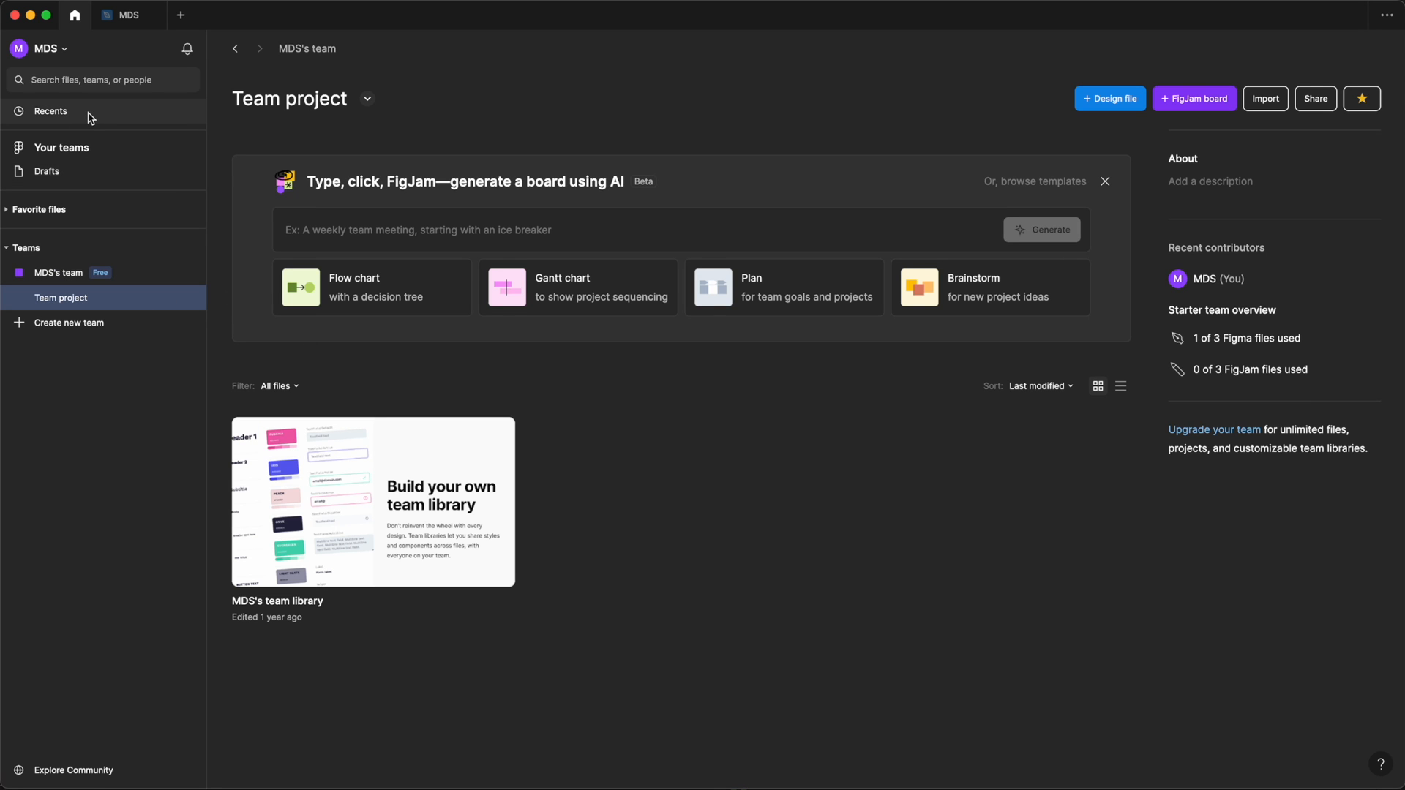
left_click(51, 110)
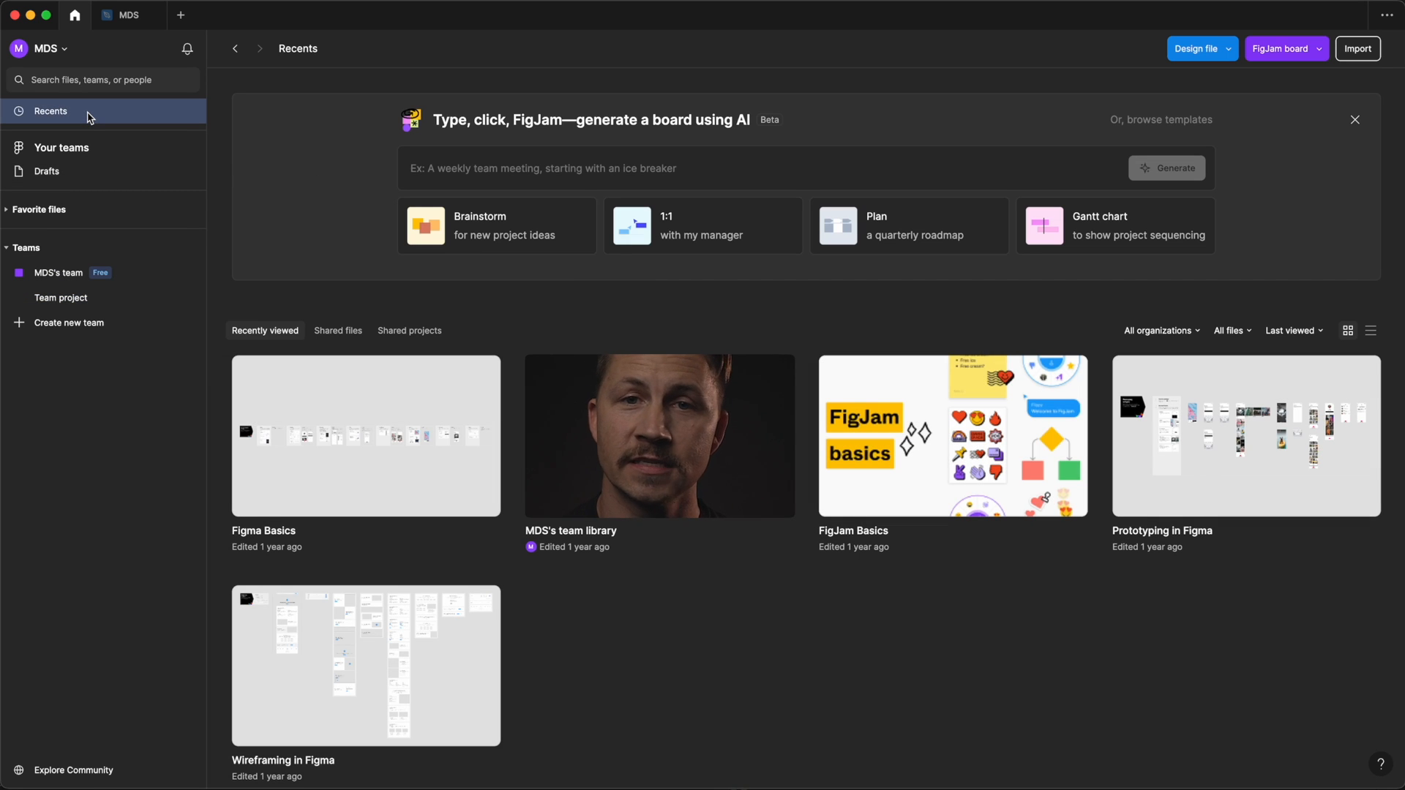
mouse_move(659, 311)
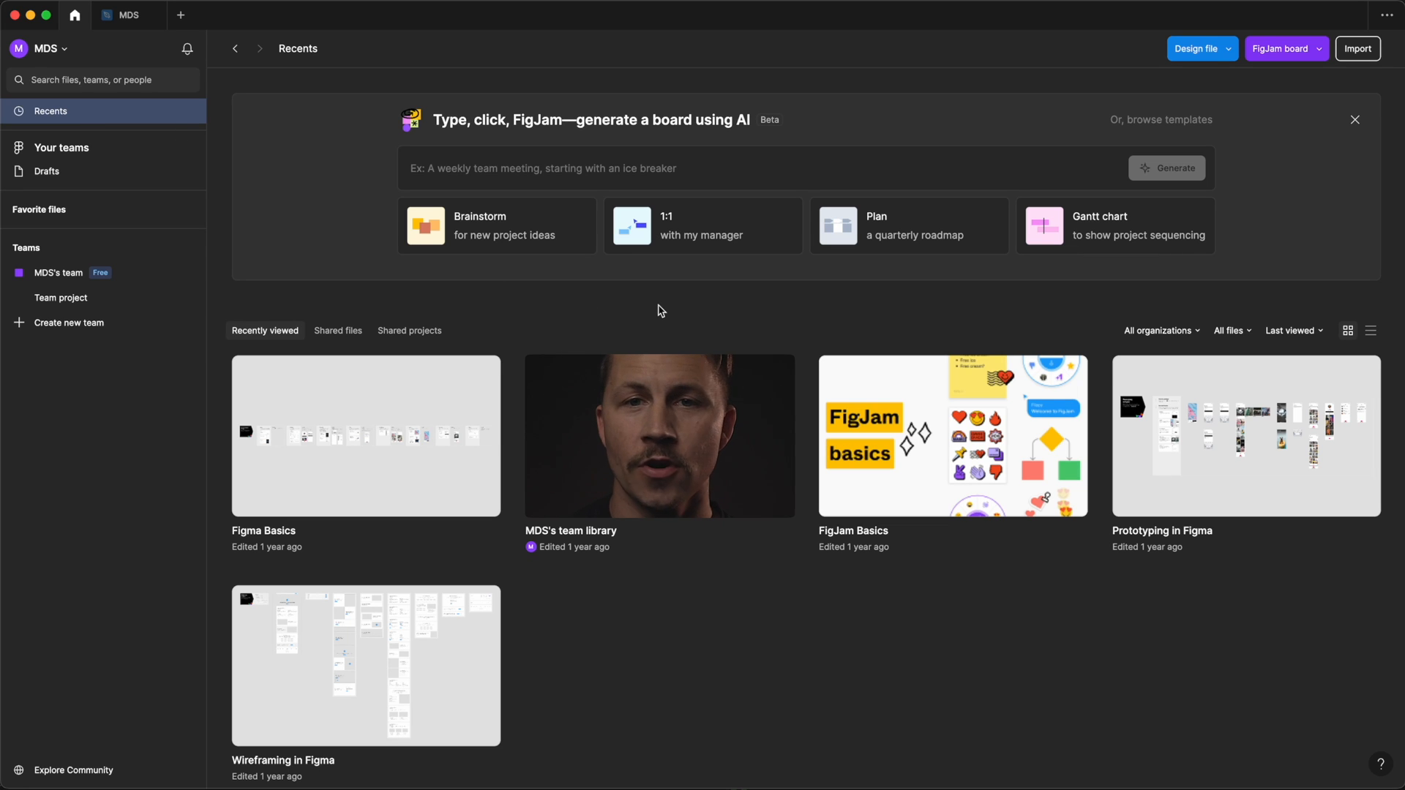
mouse_move(410, 448)
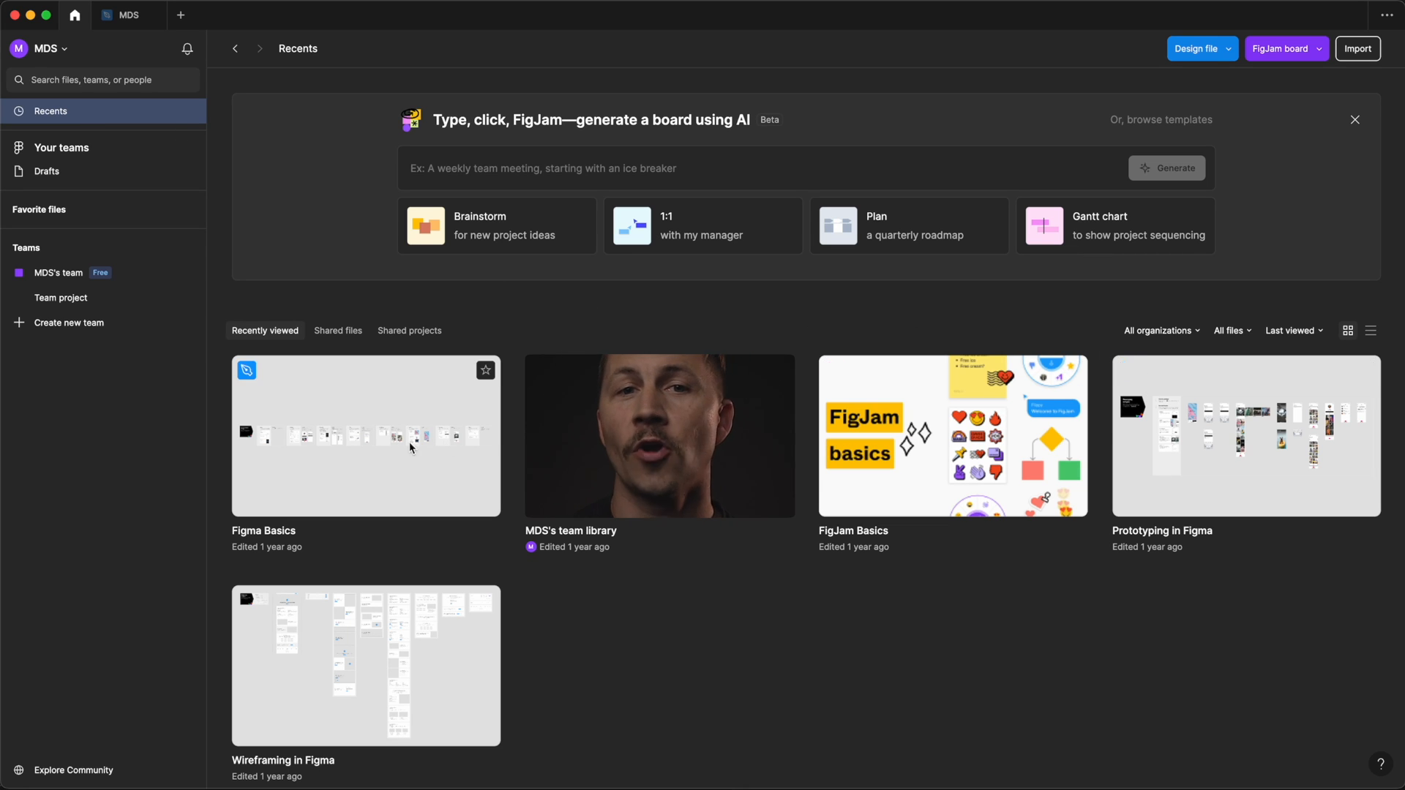
mouse_move(131, 177)
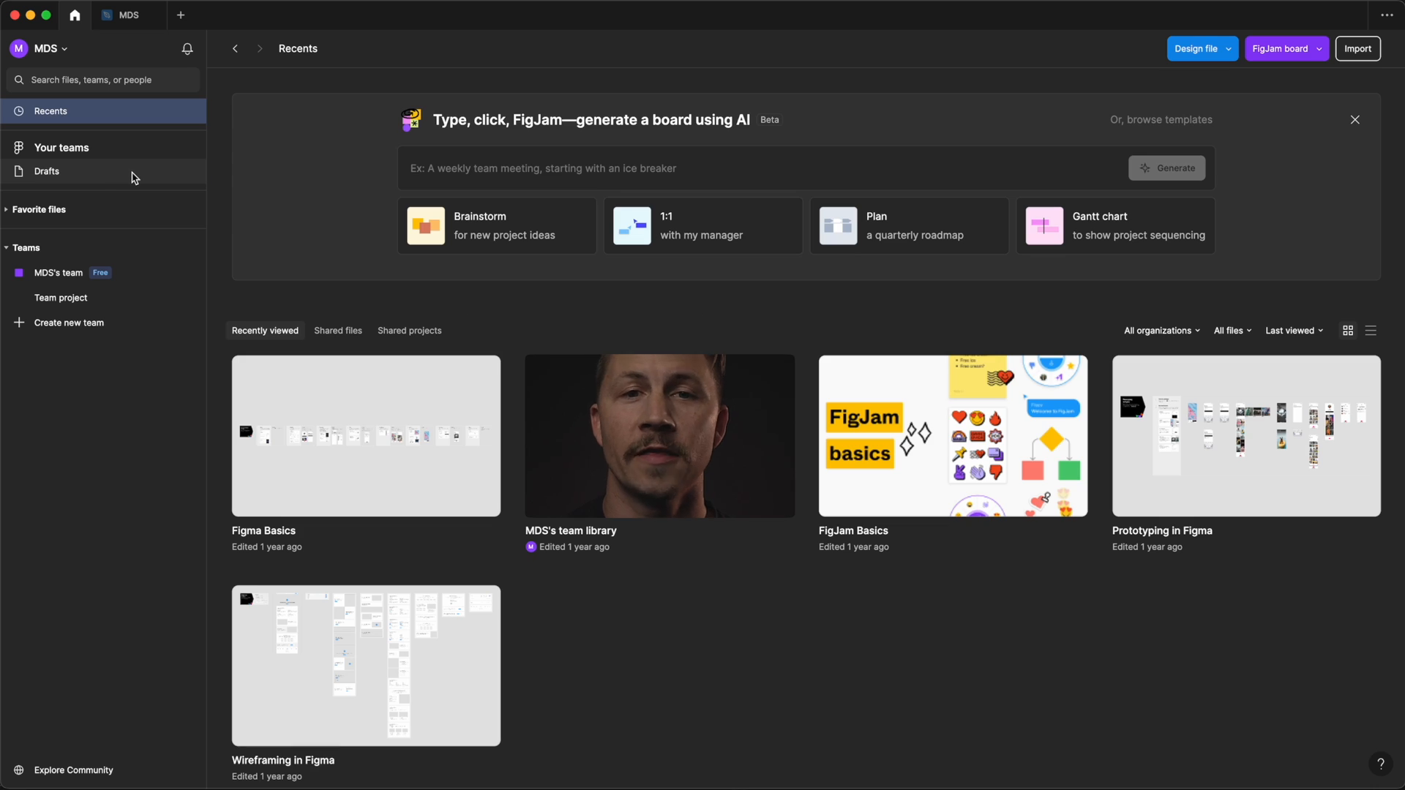
left_click(45, 171)
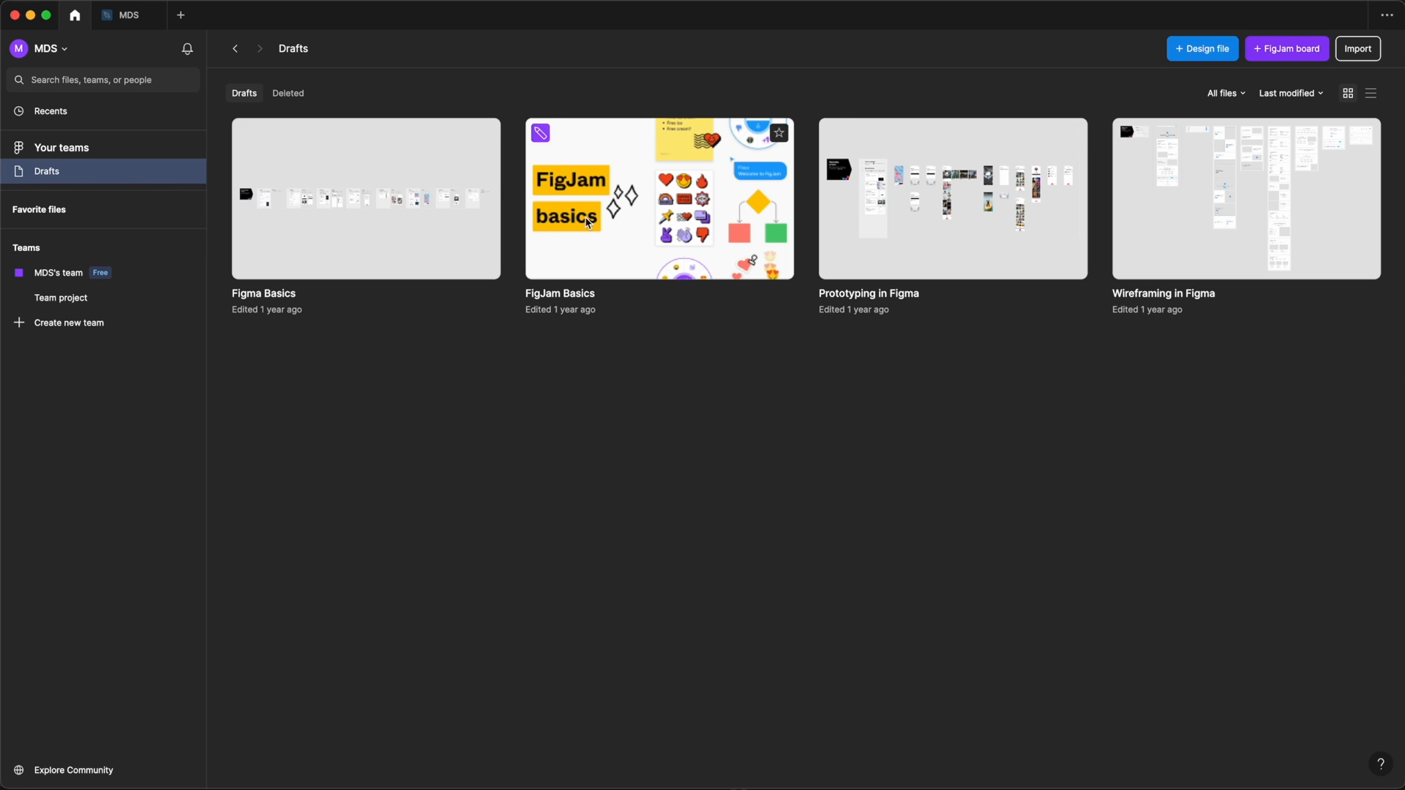
mouse_move(195, 21)
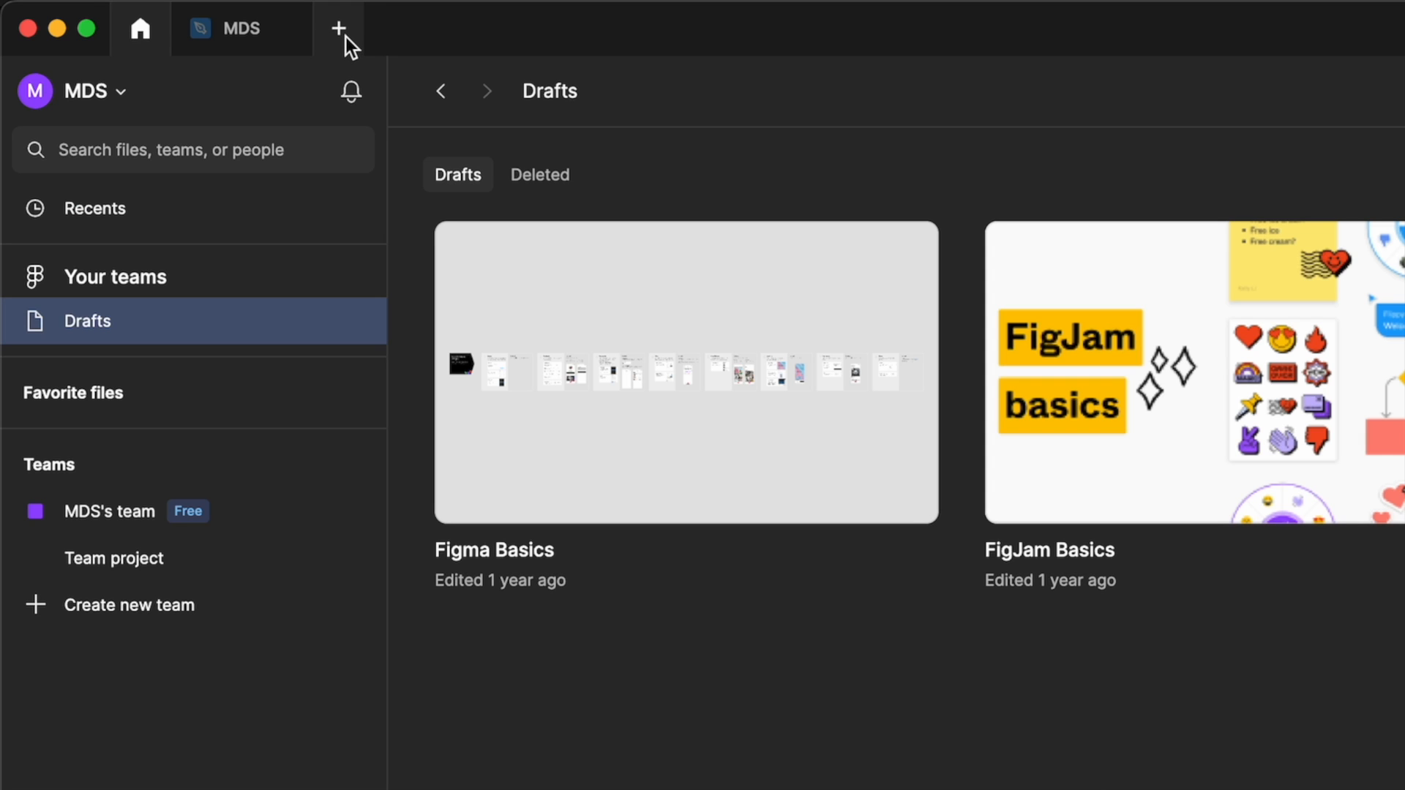
- Start a new design file from a fresh New file tab
left_click(338, 28)
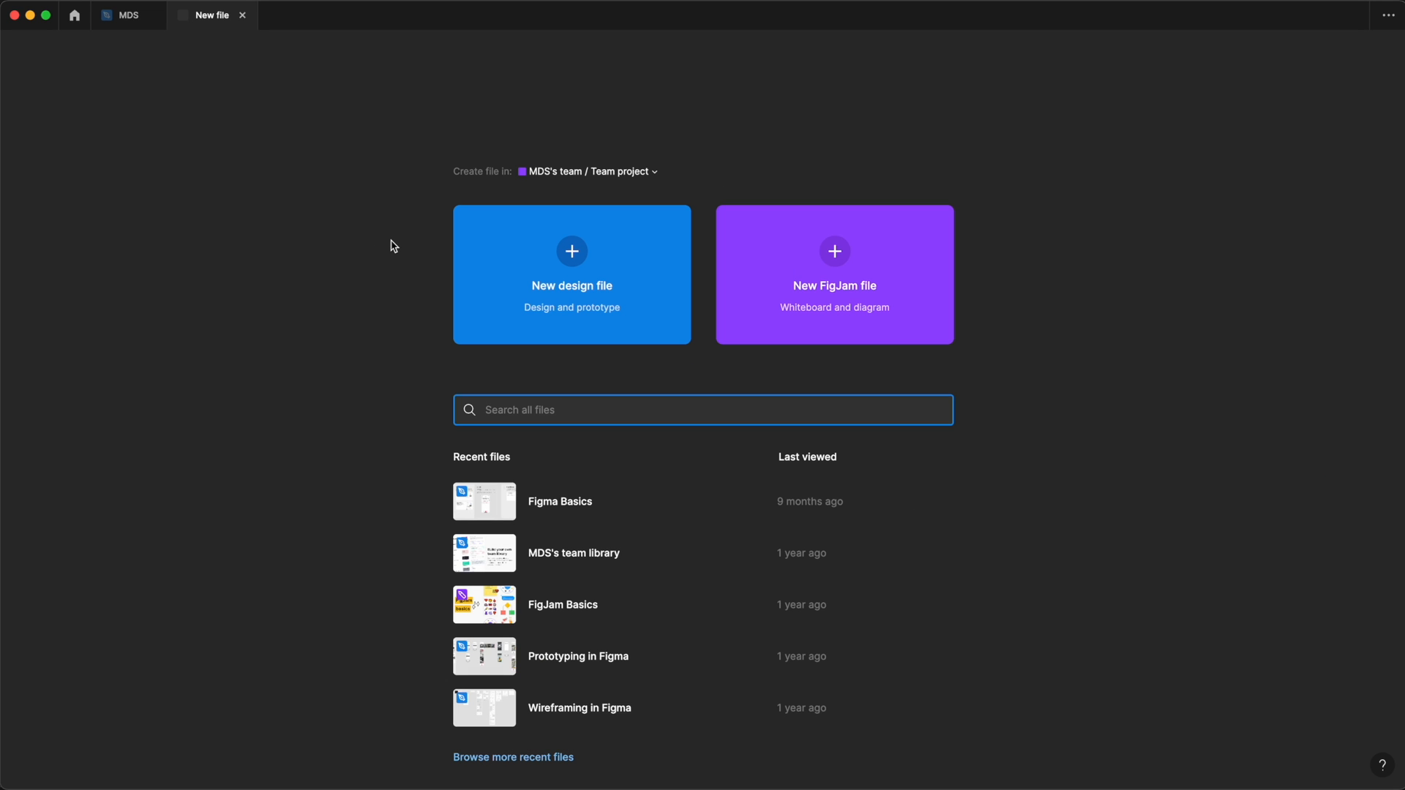
key("cmd+t")
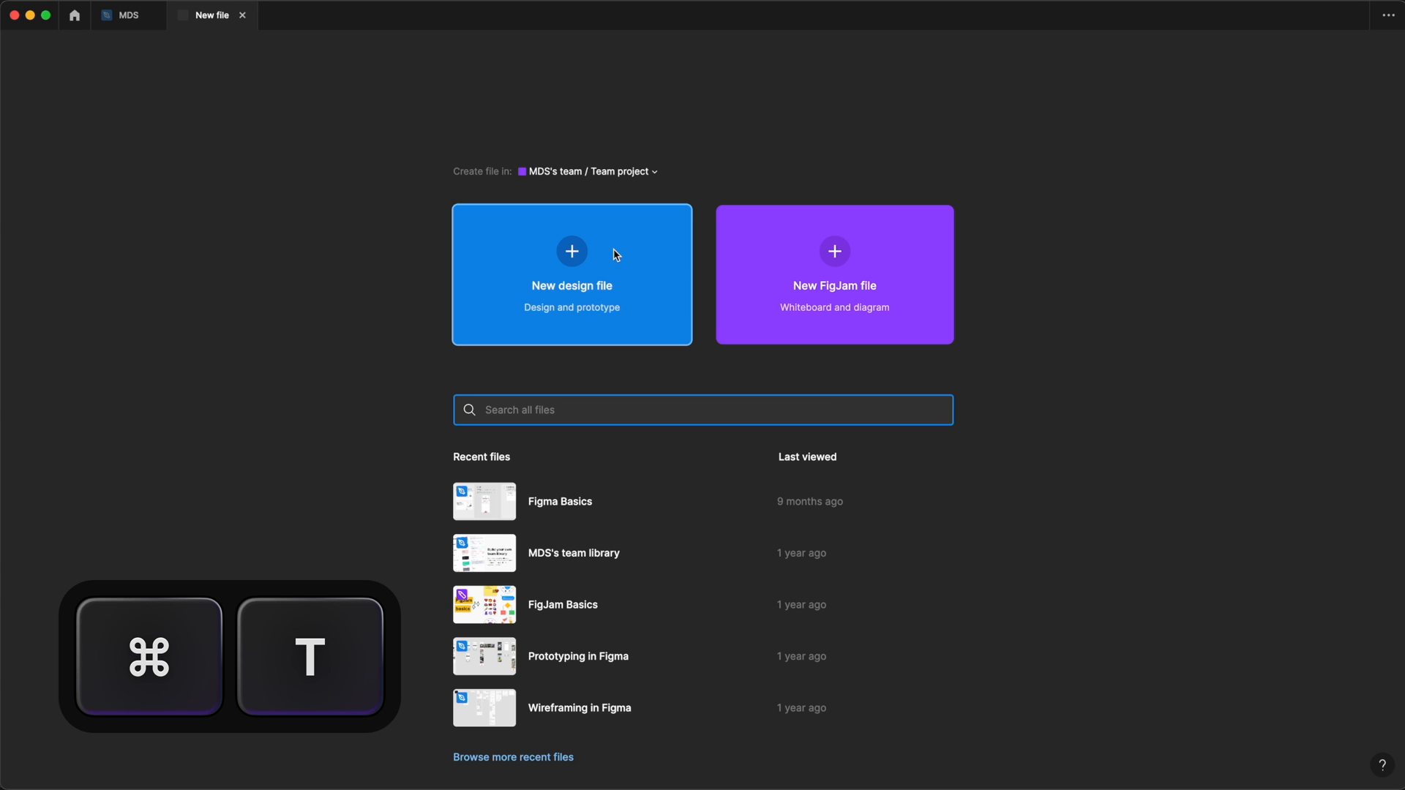
mouse_move(657, 245)
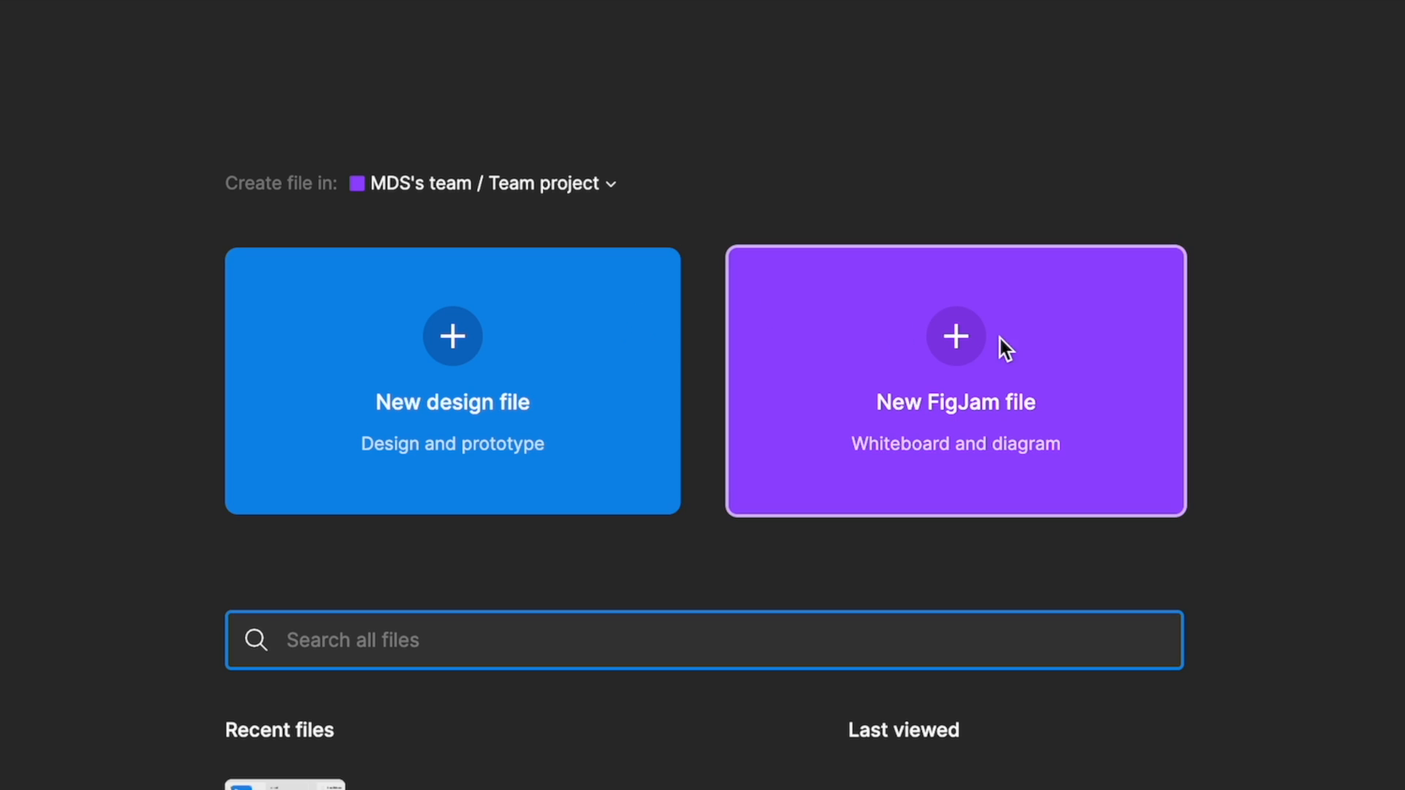
mouse_move(1039, 358)
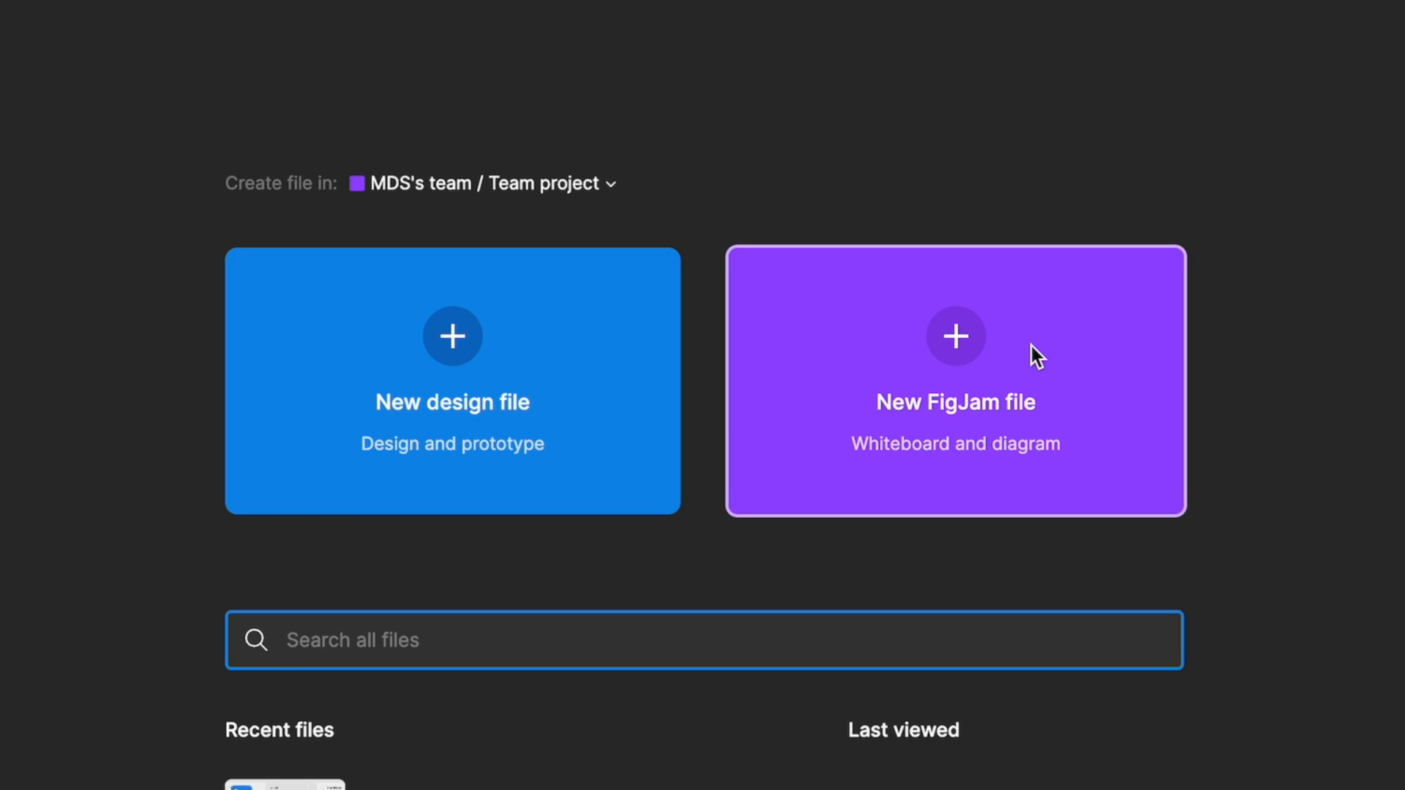
mouse_move(562, 338)
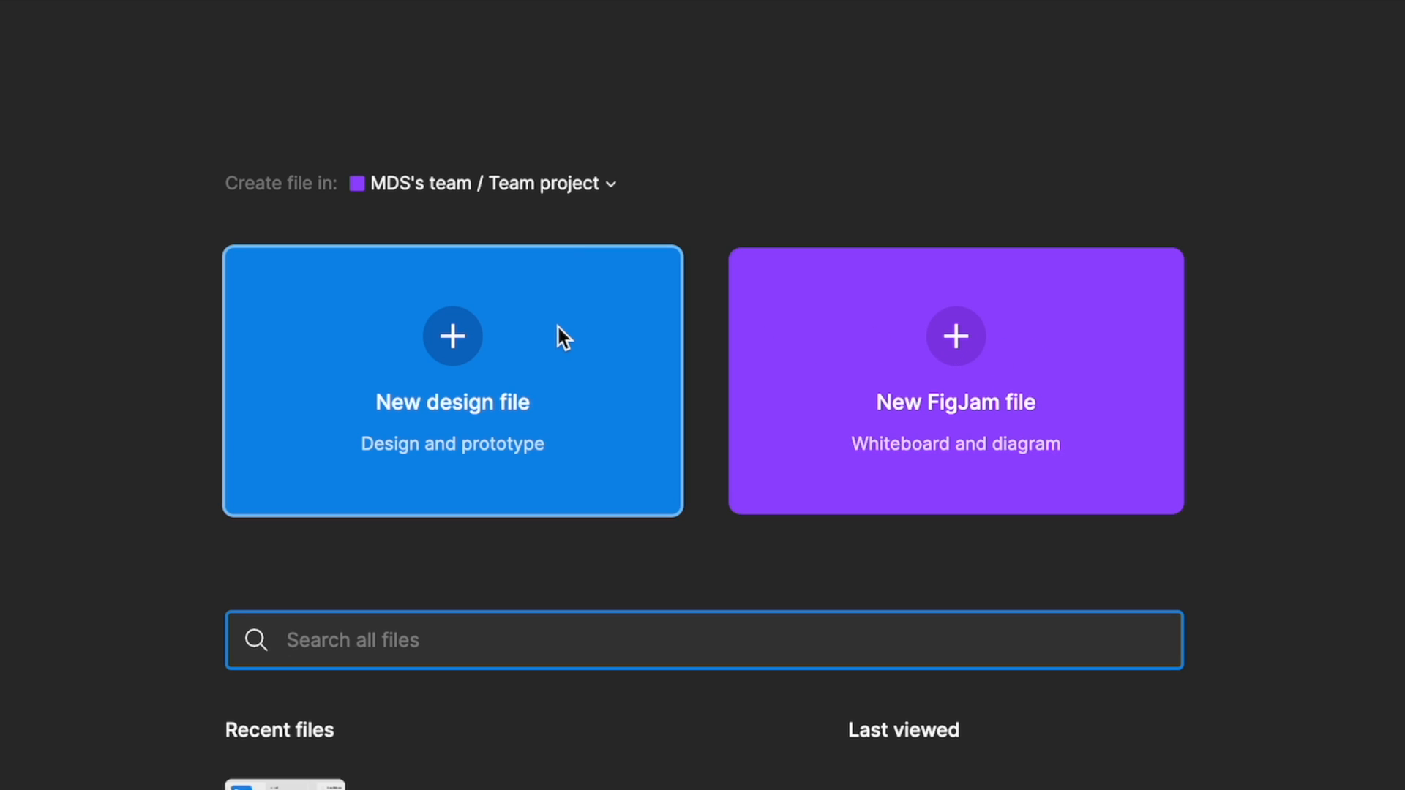
left_click(451, 380)
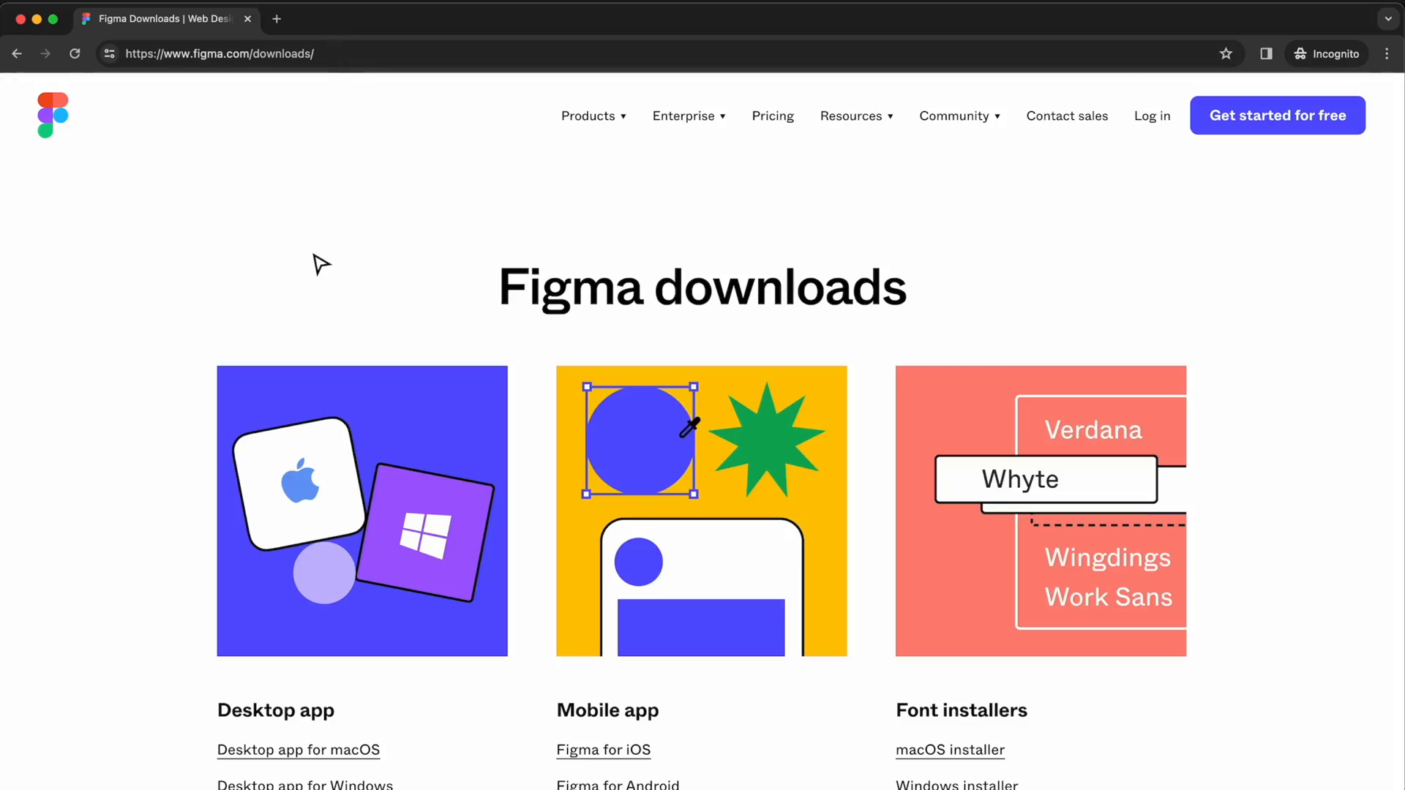
- Scroll the Figma downloads page to the desktop, mobile and font installer links
scroll("down", 3)
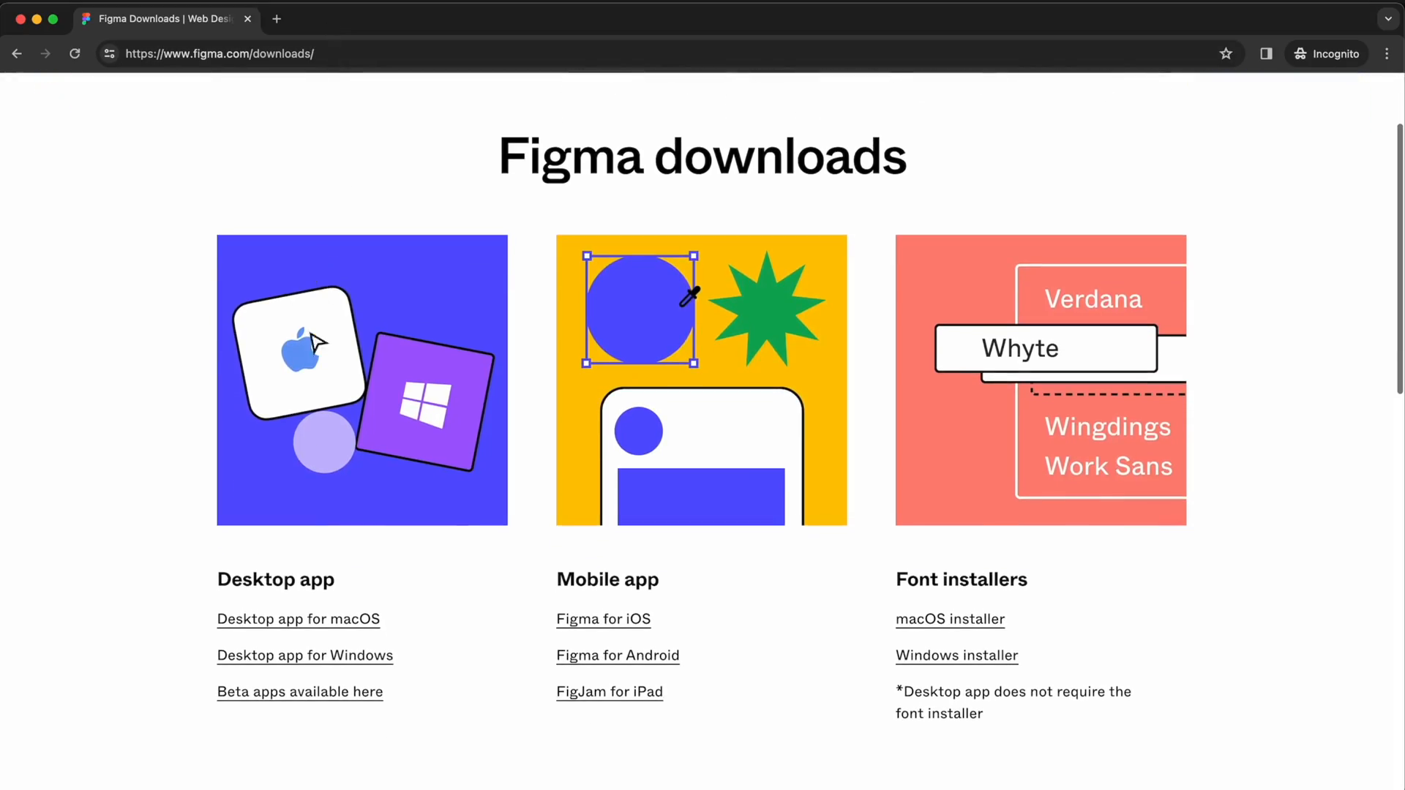
mouse_move(359, 634)
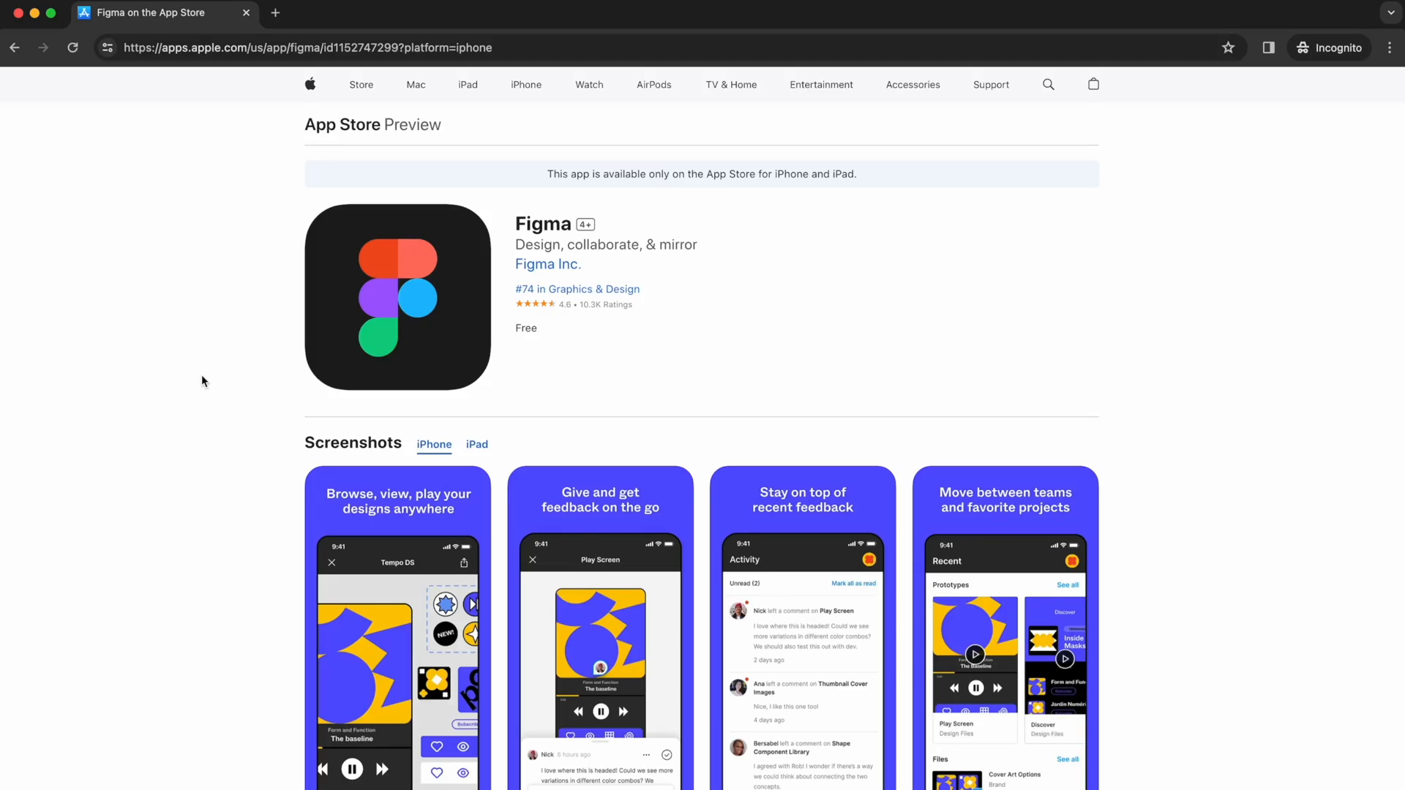
- Browse the App Store screenshots and switch them to the iPad versions
scroll("down", 3)
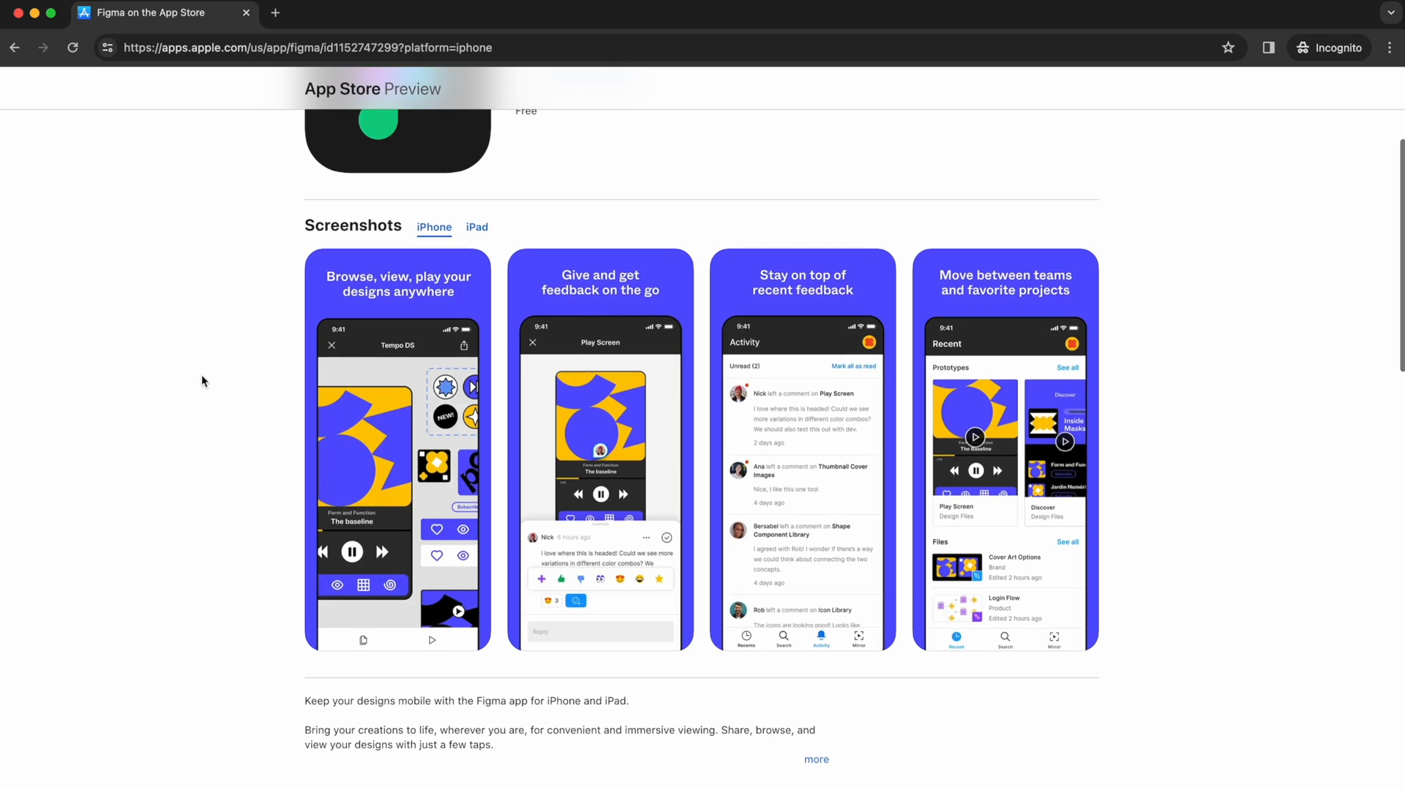
scroll("right", 3)
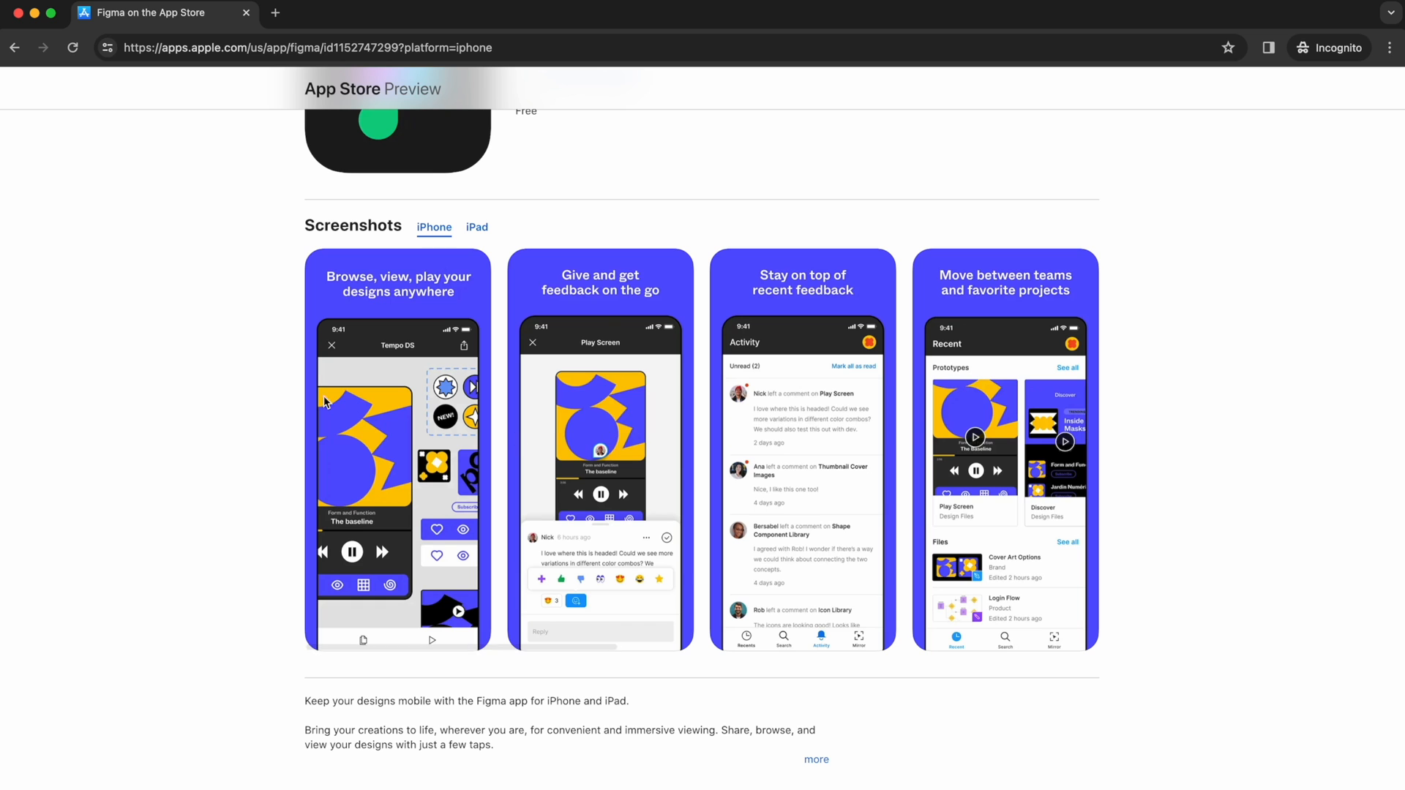
scroll("up", 3)
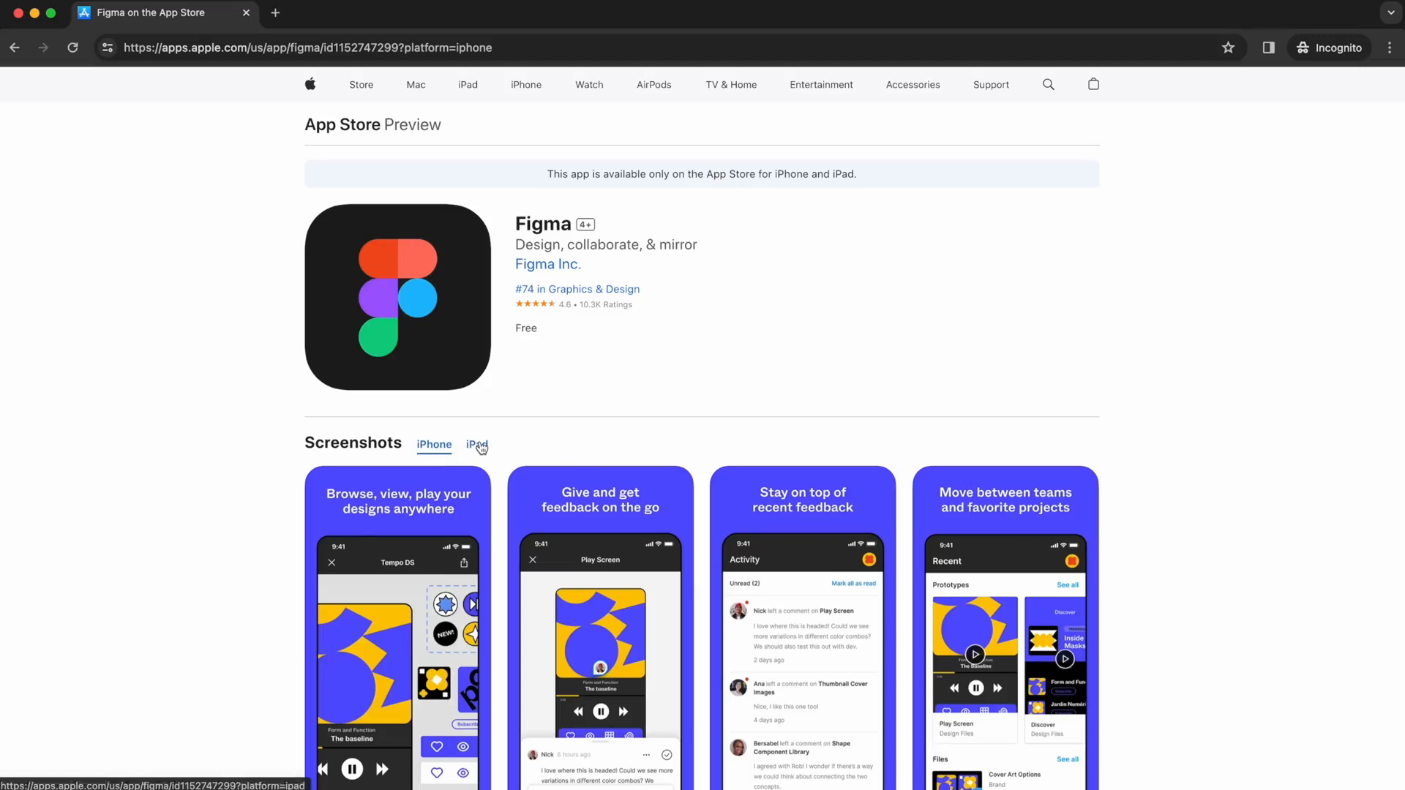
left_click(477, 444)
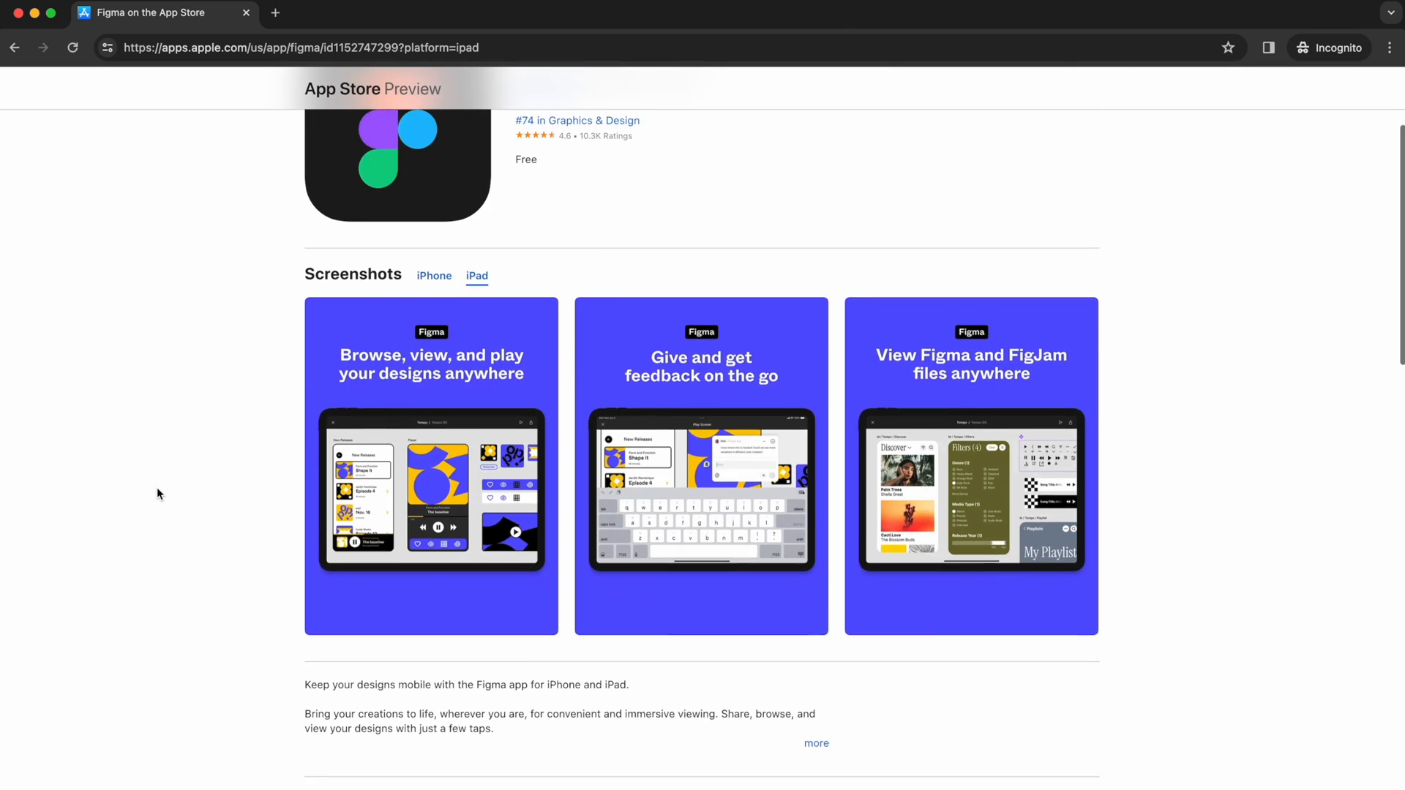